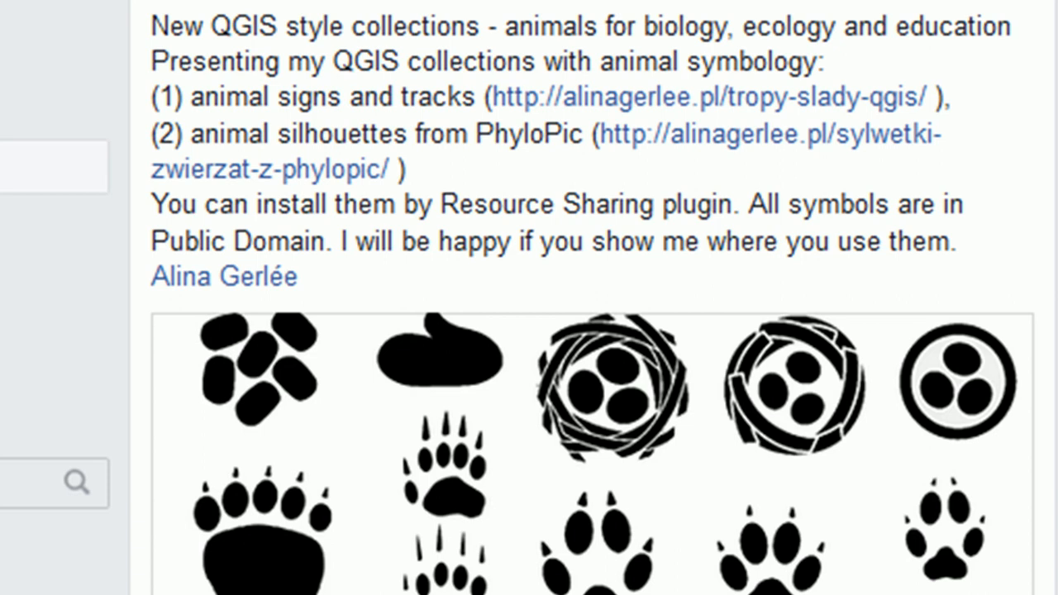
pyautogui.moveTo(33, 124)
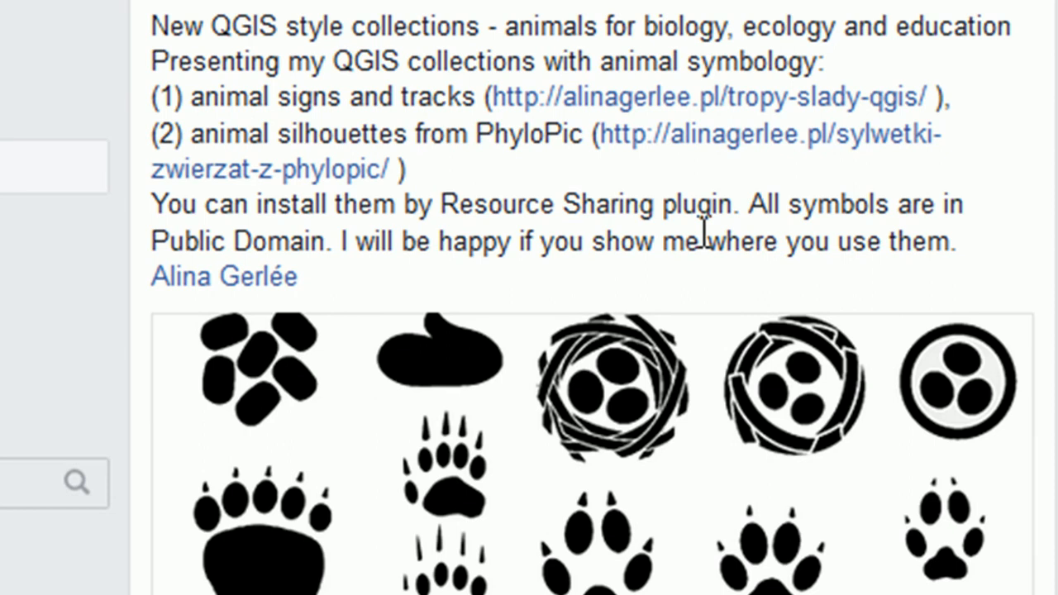
pyautogui.moveTo(744, 339)
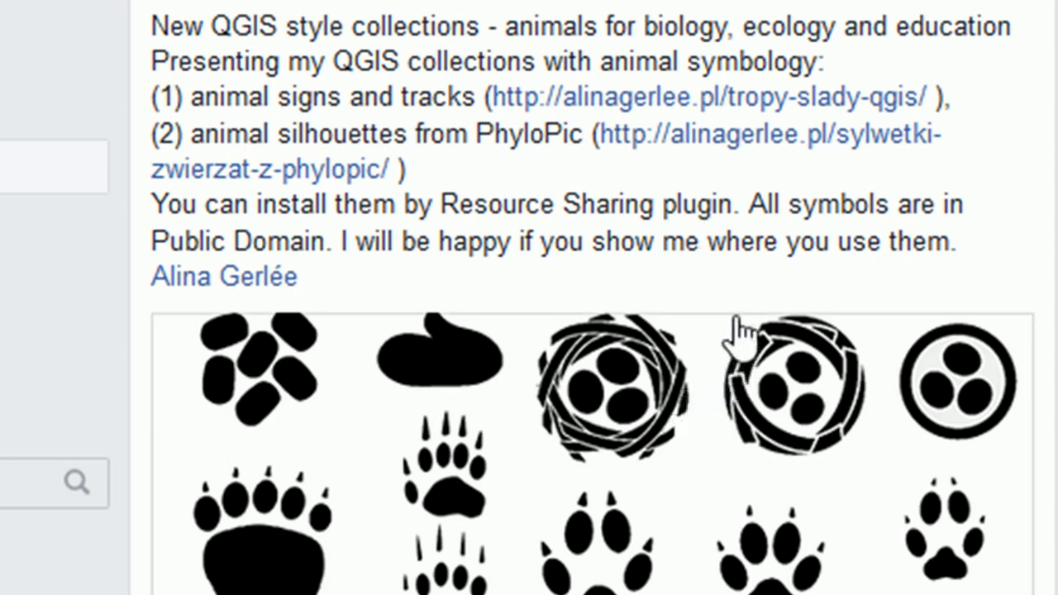
pyautogui.moveTo(802, 284)
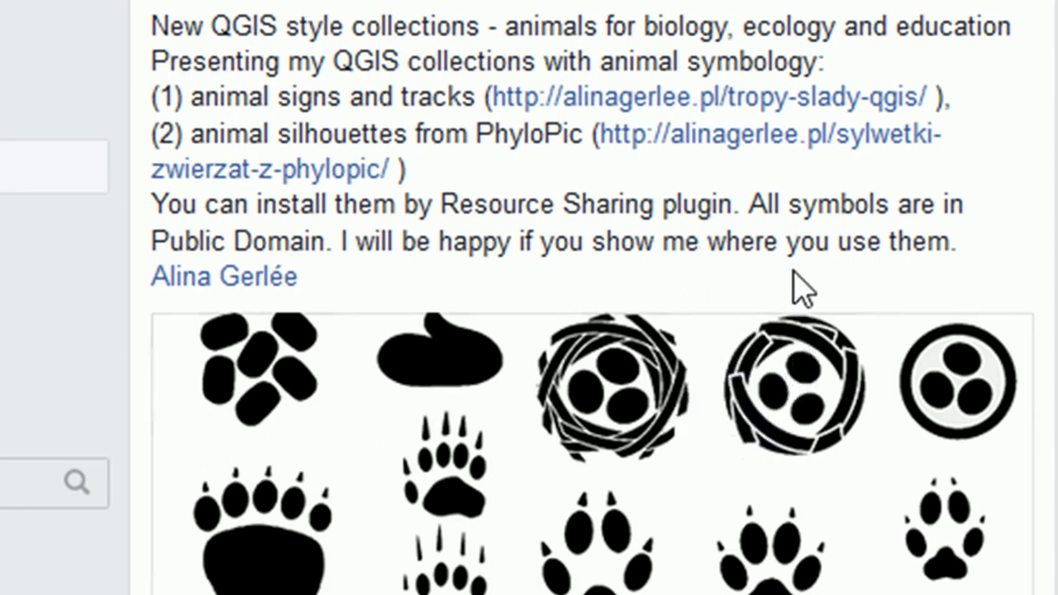
pyautogui.moveTo(790, 294)
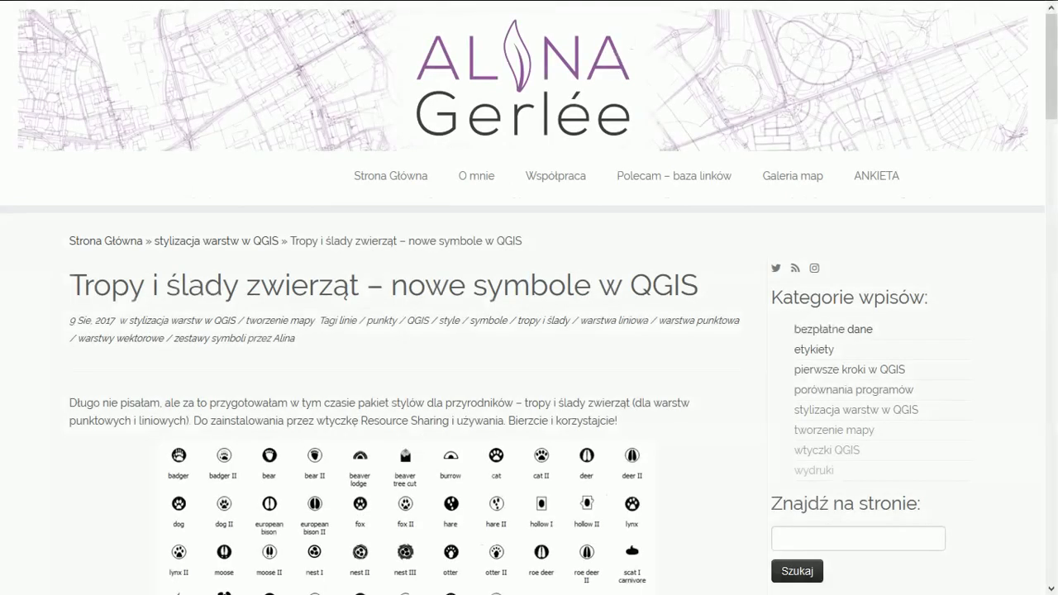
pyautogui.scroll(-3)
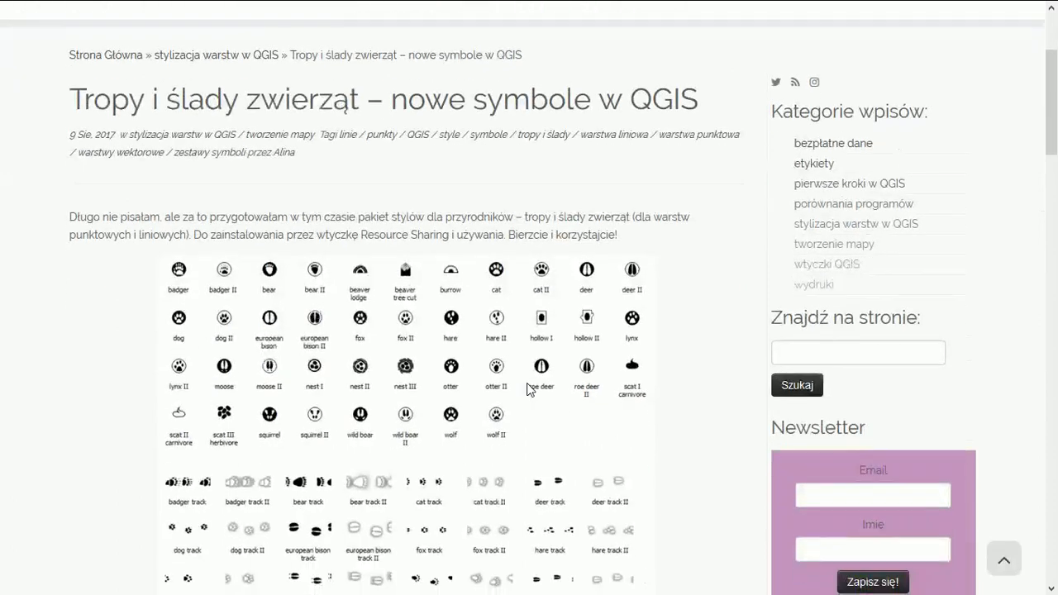
pyautogui.moveTo(444, 390)
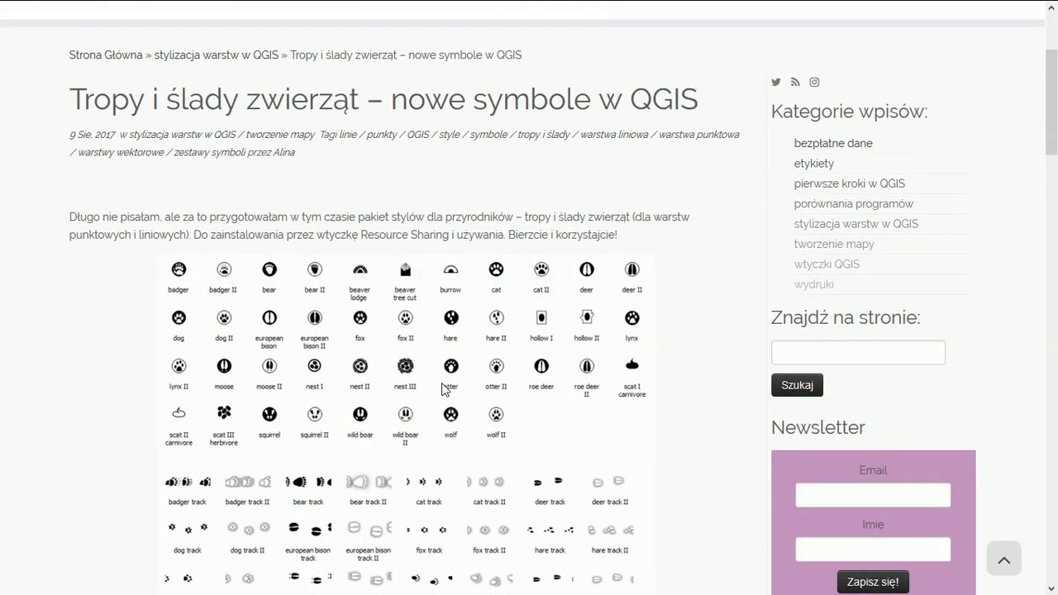
pyautogui.scroll(-3)
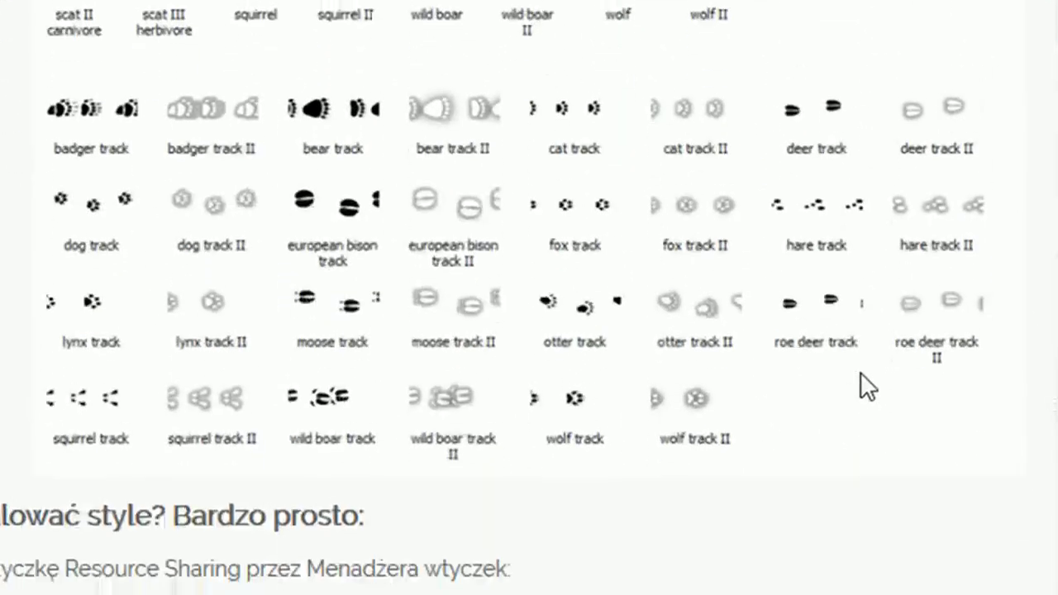
pyautogui.scroll(-3)
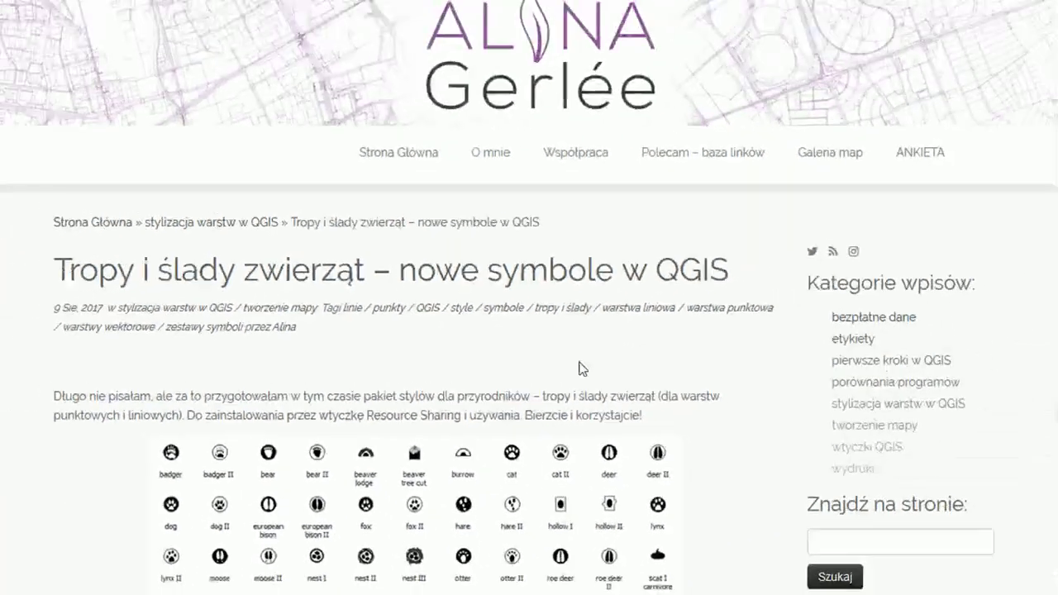
pyautogui.scroll(3)
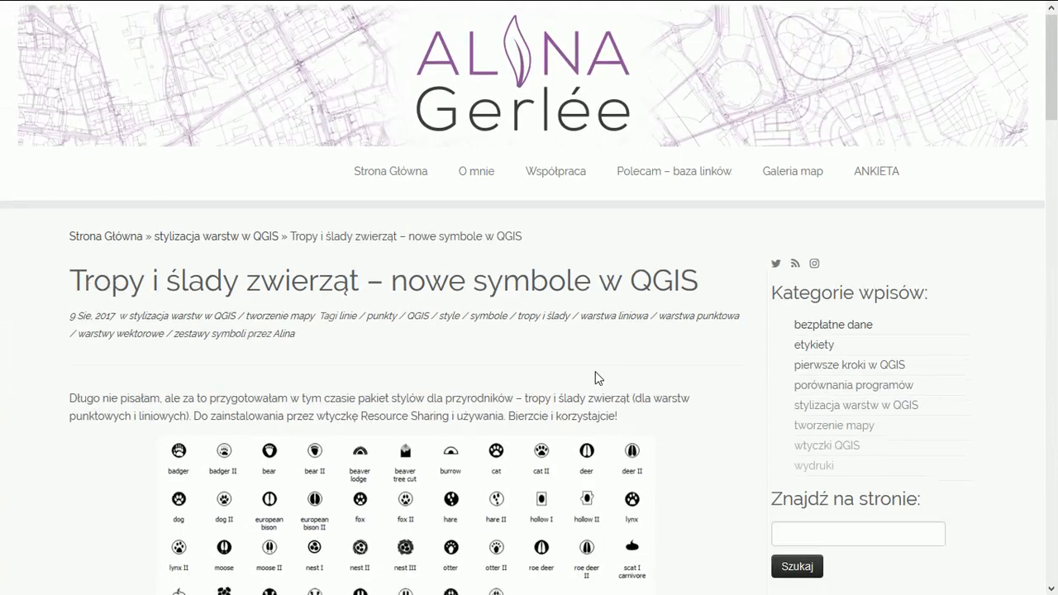
pyautogui.scroll(-3)
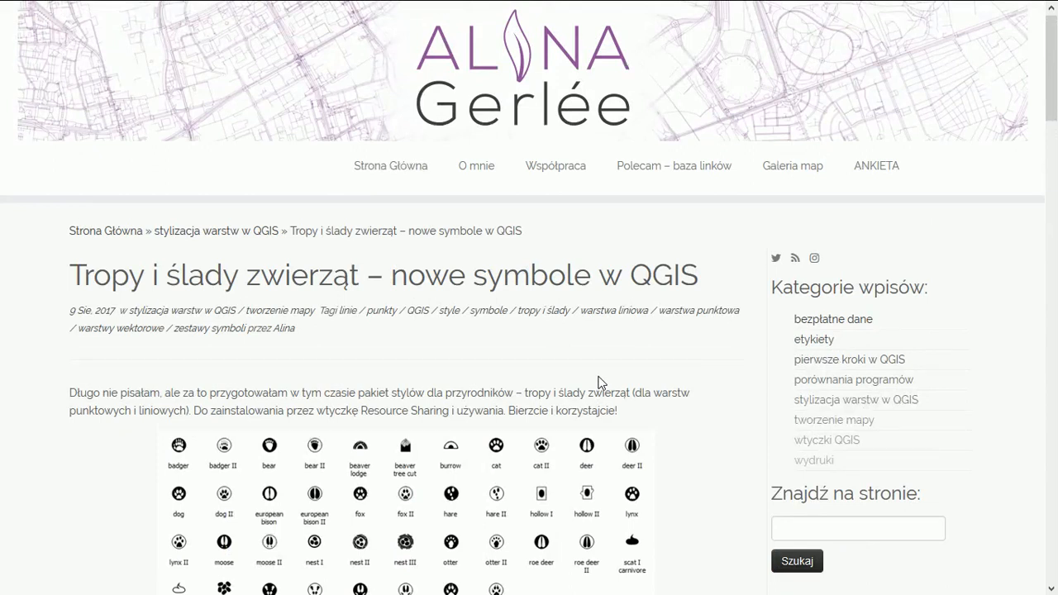
pyautogui.scroll(-3)
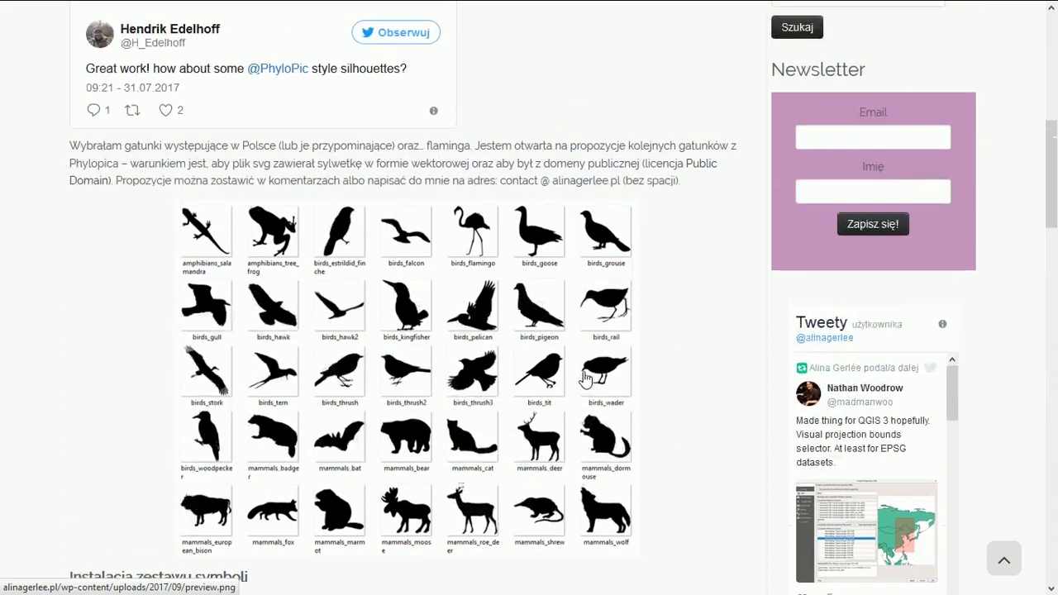
pyautogui.scroll(-3)
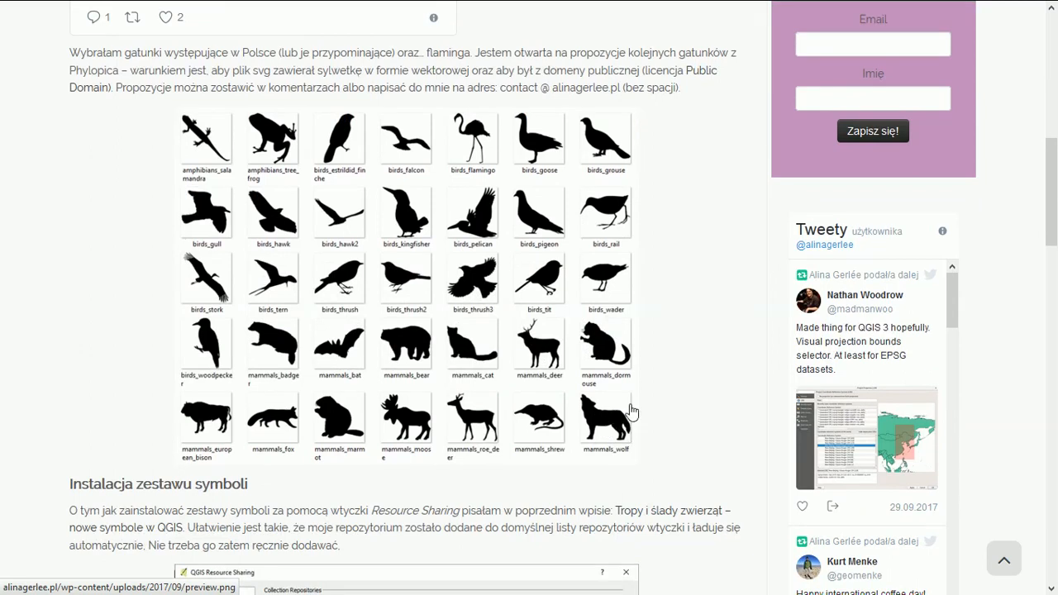
pyautogui.moveTo(615, 383)
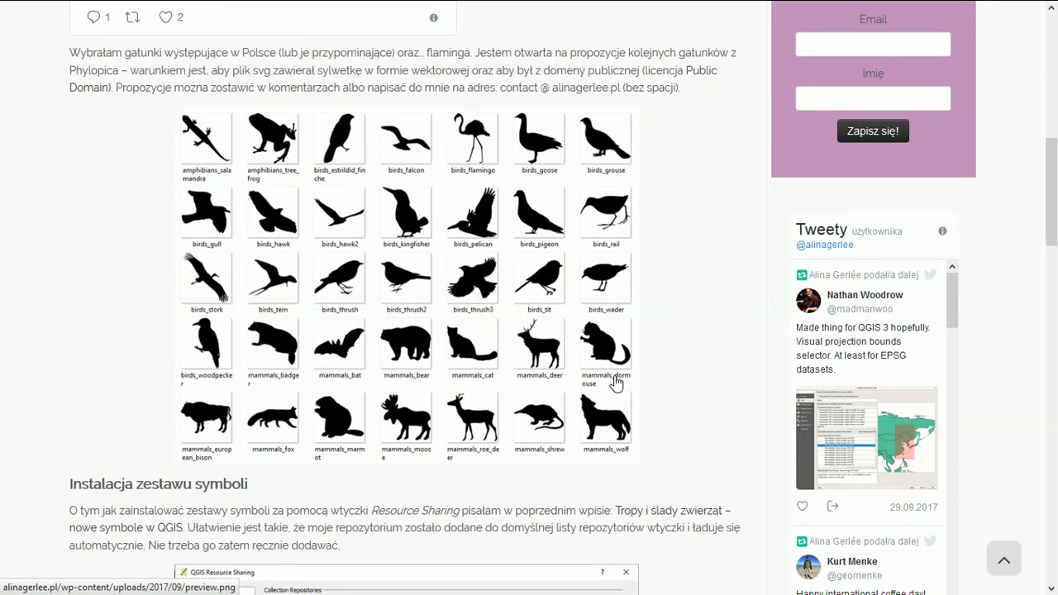
pyautogui.moveTo(618, 358)
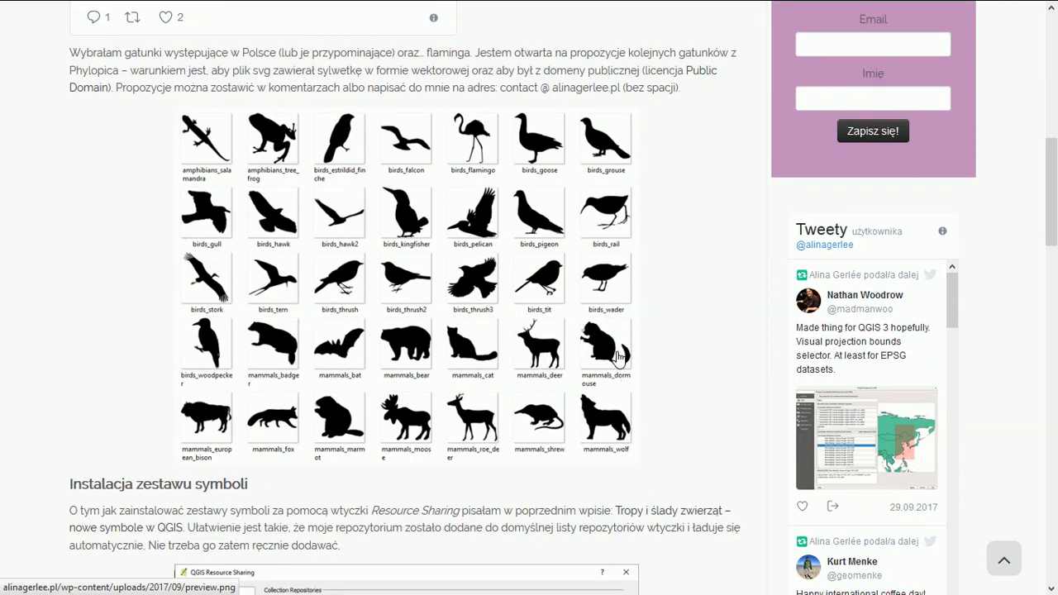
pyautogui.moveTo(669, 397)
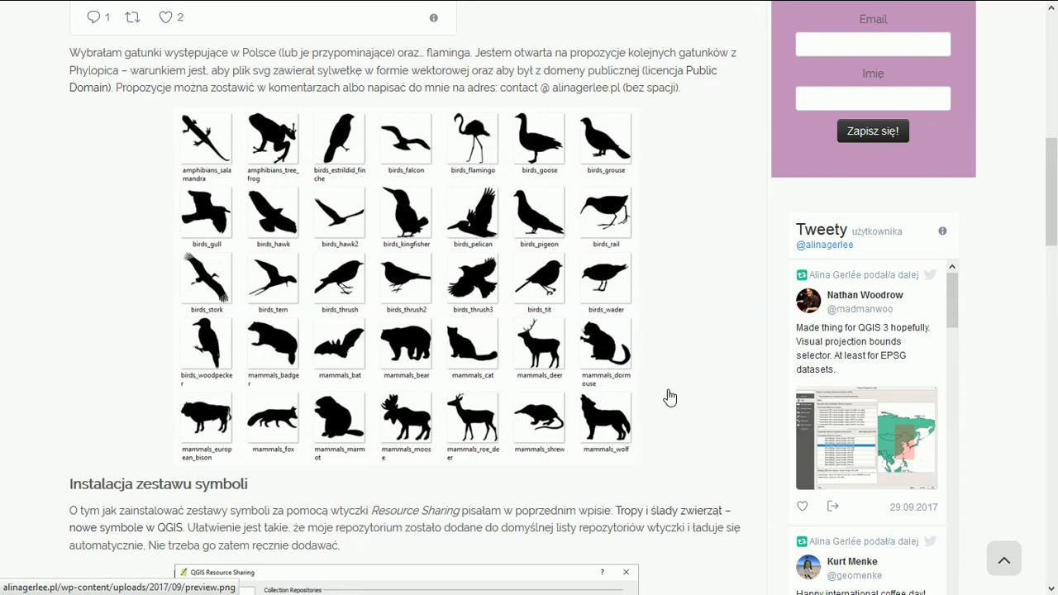
pyautogui.moveTo(668, 398)
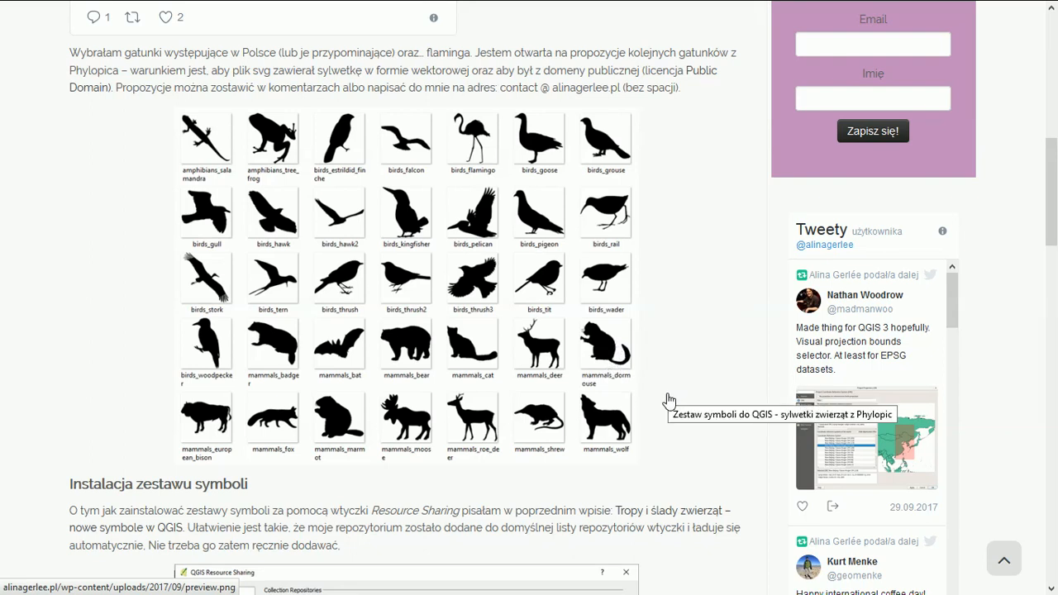
pyautogui.scroll(-3)
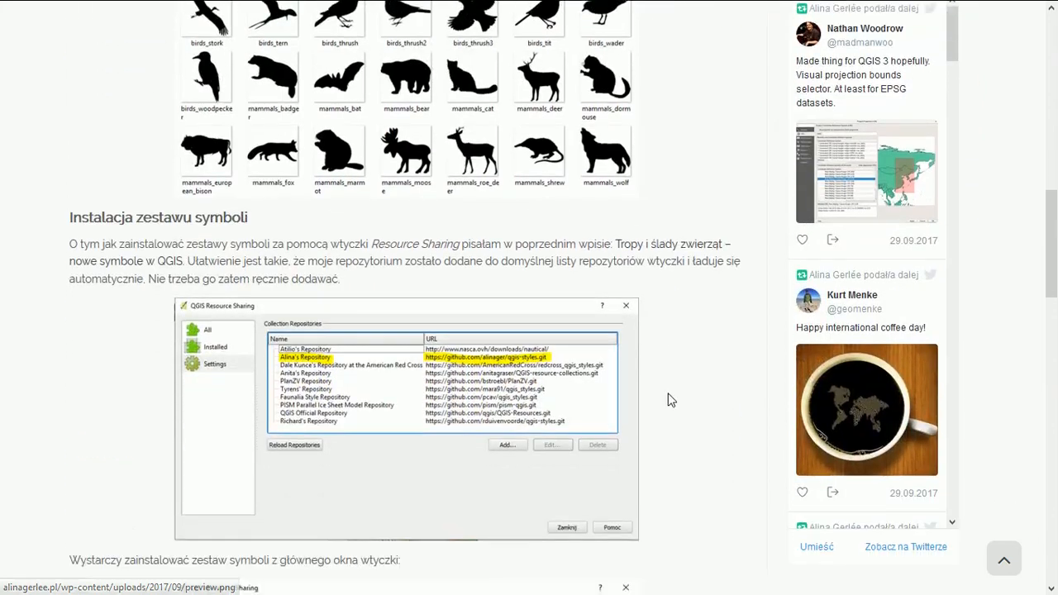
pyautogui.scroll(-3)
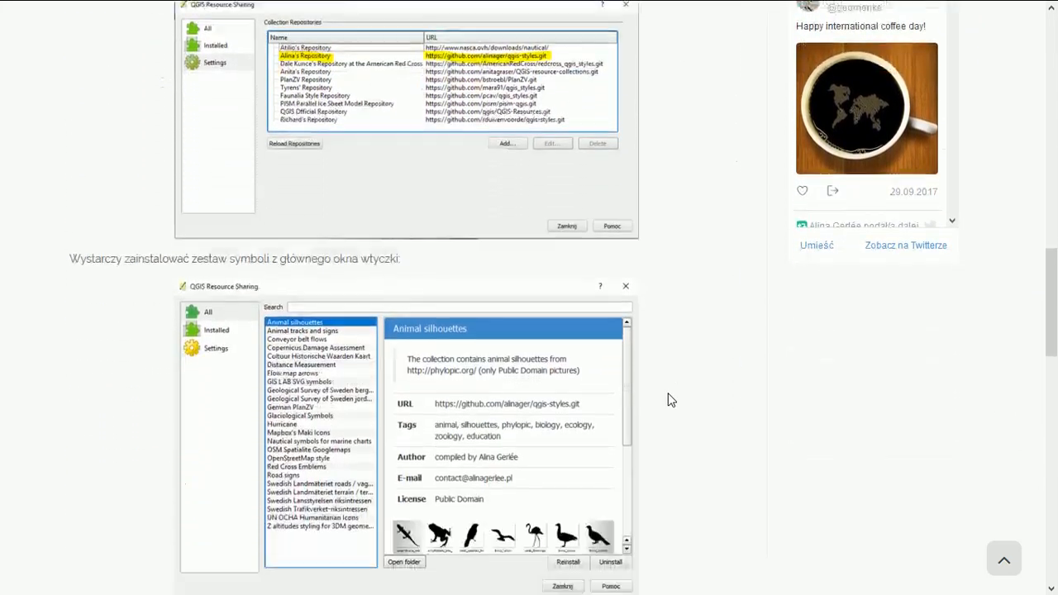
pyautogui.scroll(-3)
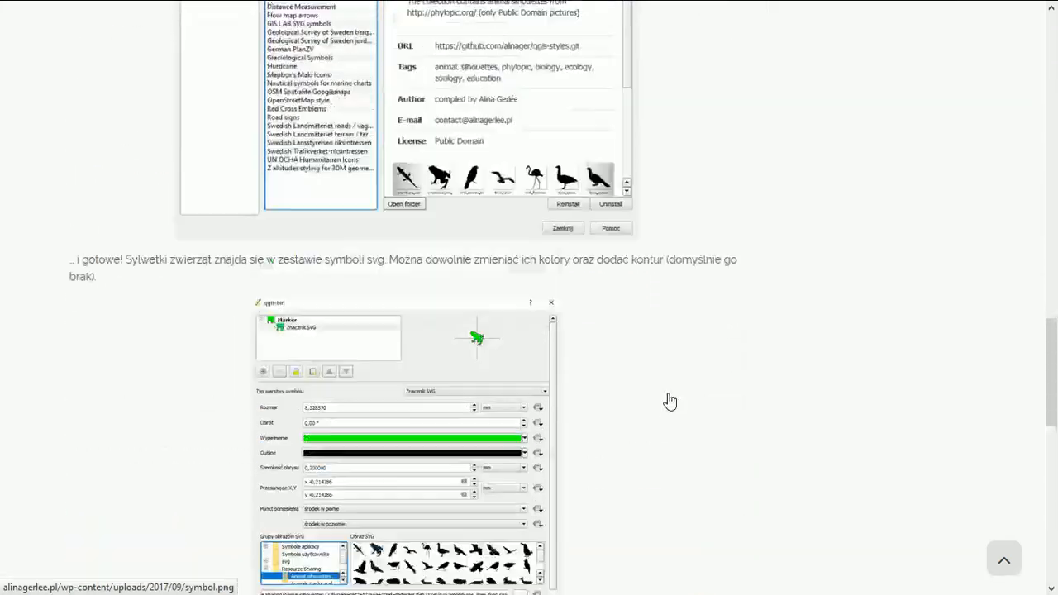
pyautogui.scroll(3)
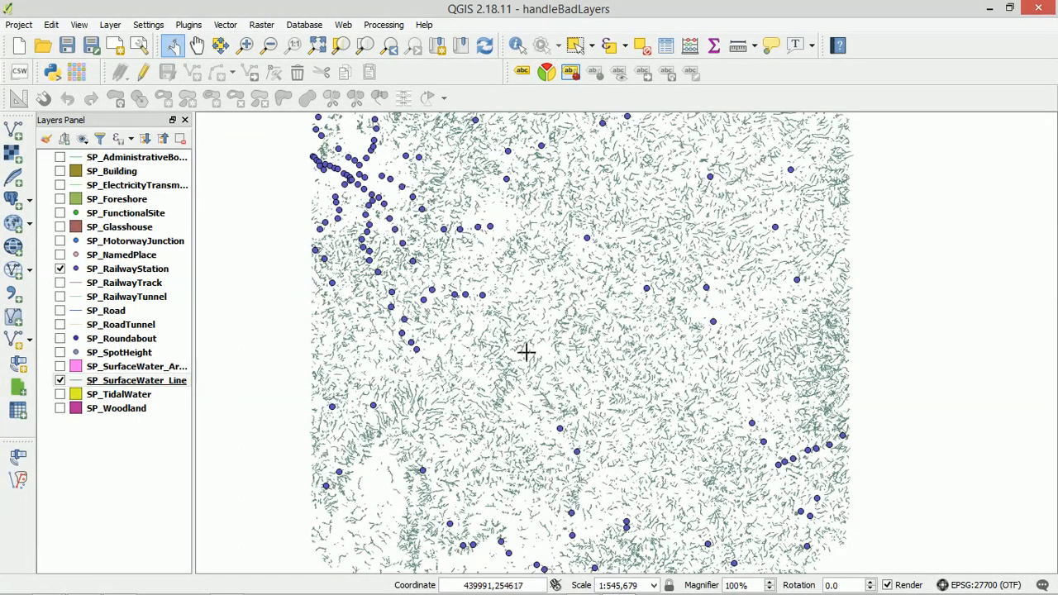
pyautogui.moveTo(280, 129)
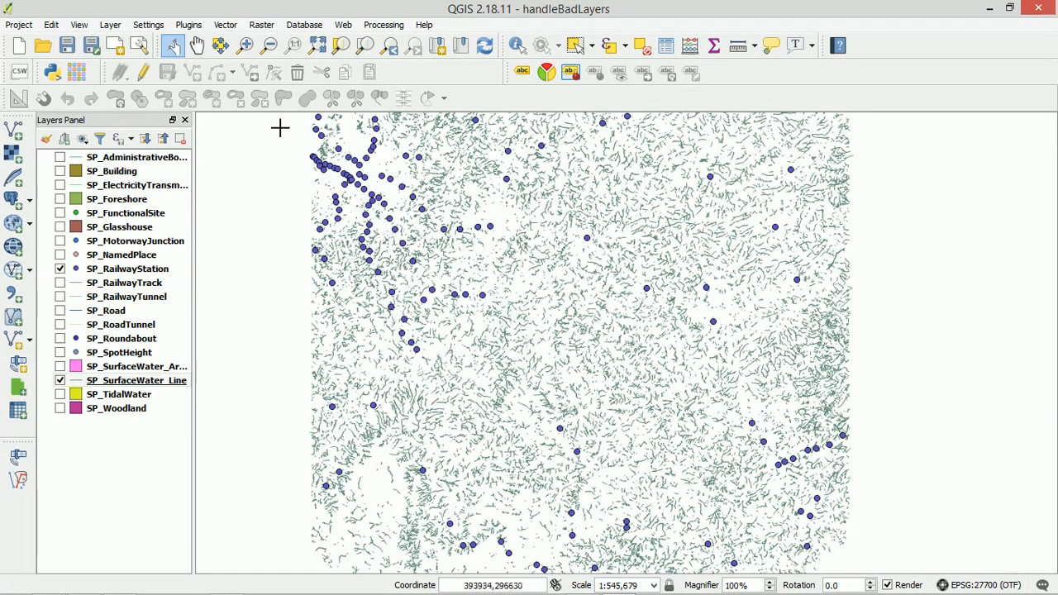
pyautogui.moveTo(547, 351)
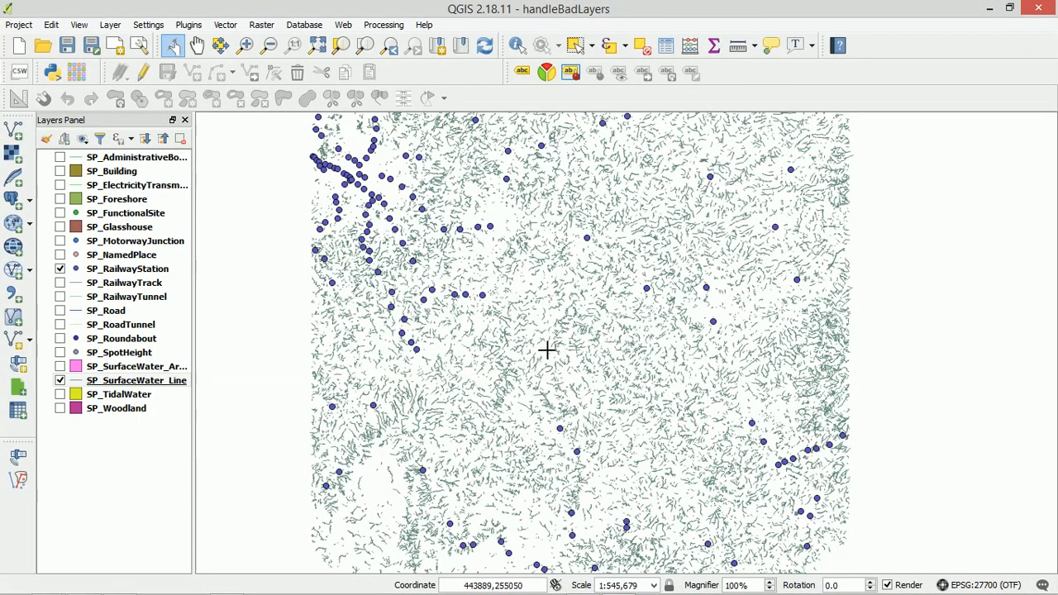
pyautogui.moveTo(404, 243)
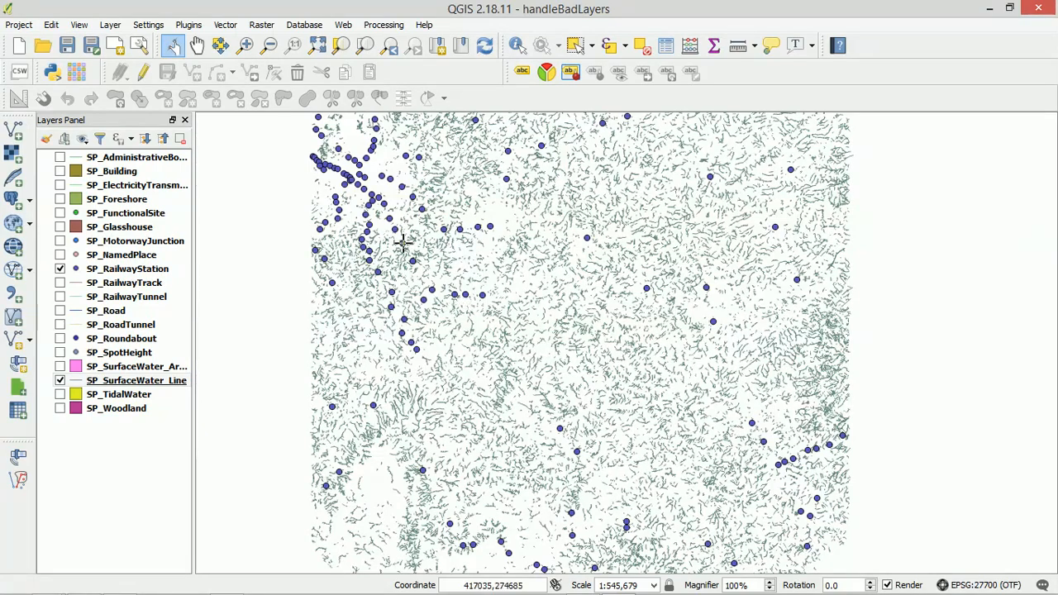
pyautogui.moveTo(263, 163)
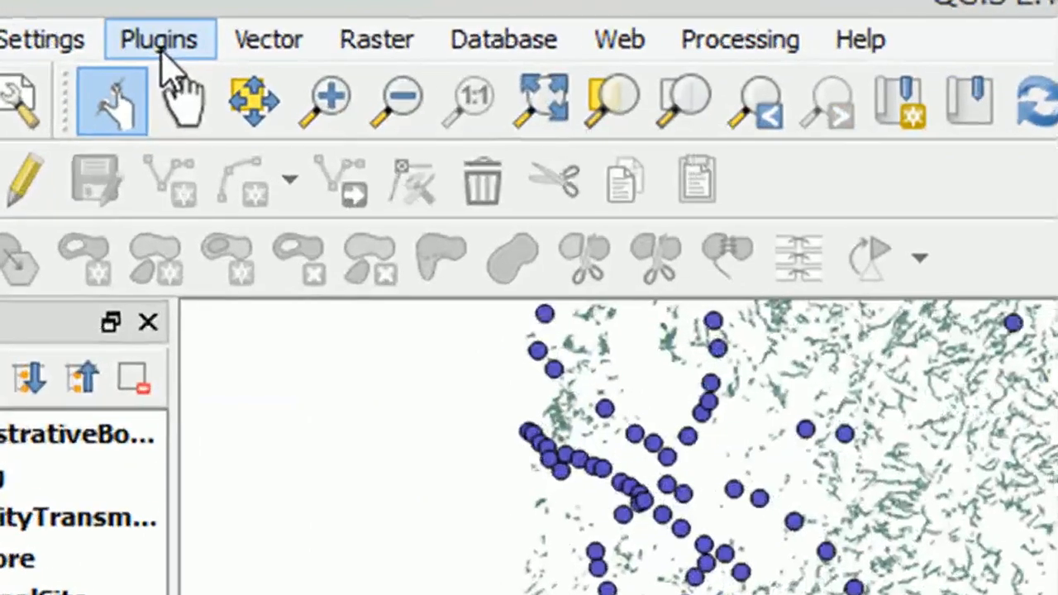
# Bring up the plugin manager from the Plugins menu
pyautogui.click(159, 38)
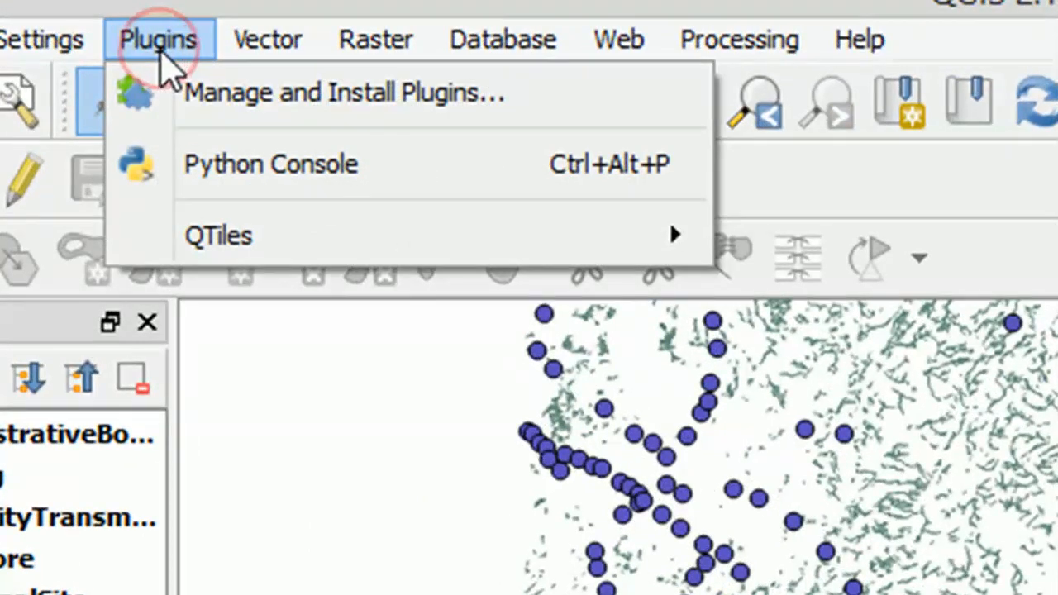
pyautogui.click(342, 92)
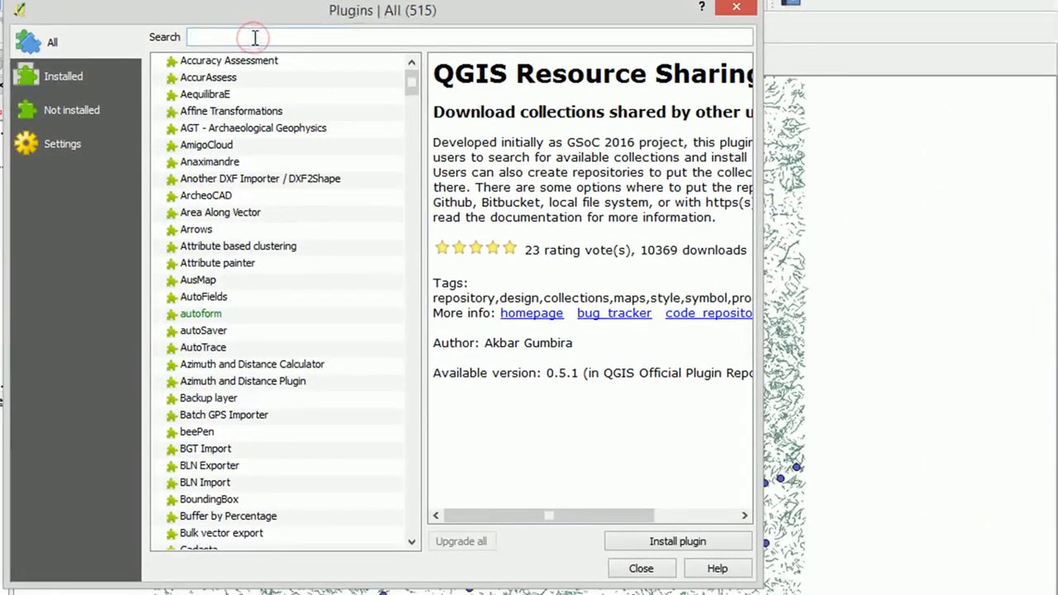
# Search 'QGIS Resource', install the QGIS Resource Sharing plugin and close the manager
pyautogui.write('QGIS r')
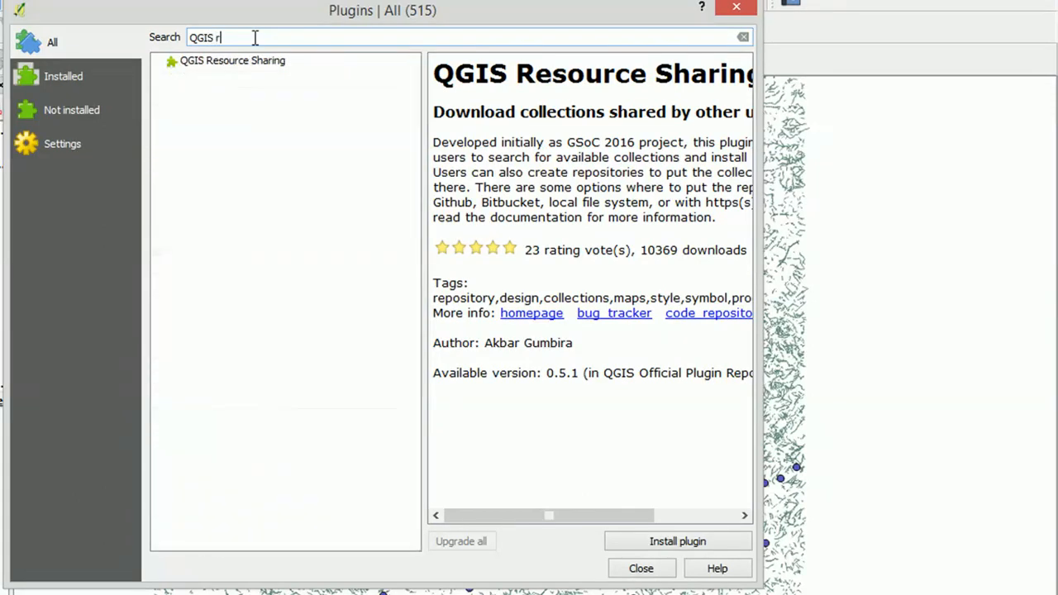
pyautogui.write('esource')
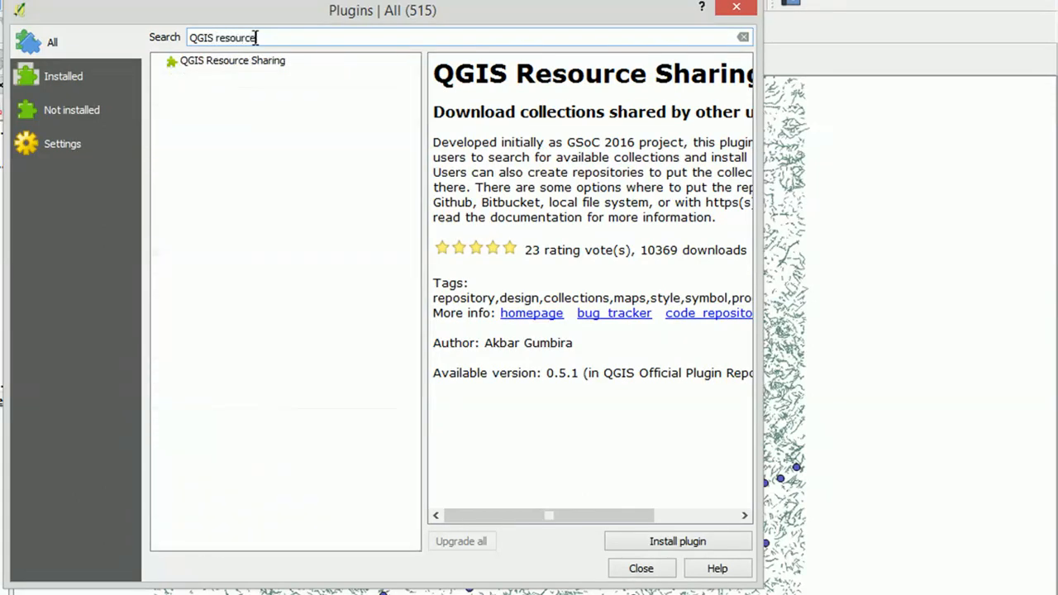
pyautogui.click(231, 60)
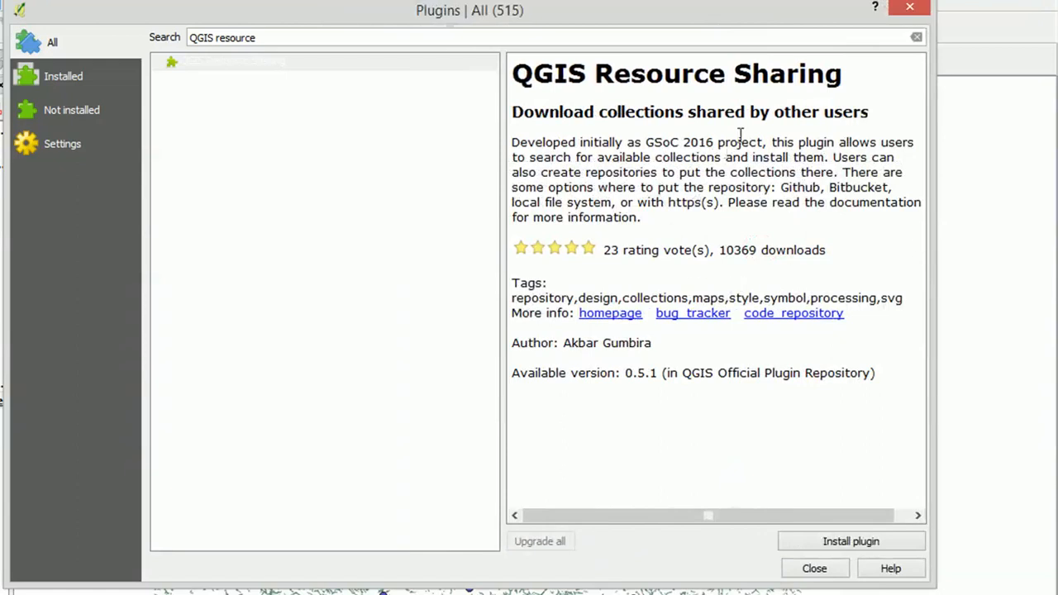
pyautogui.moveTo(664, 157)
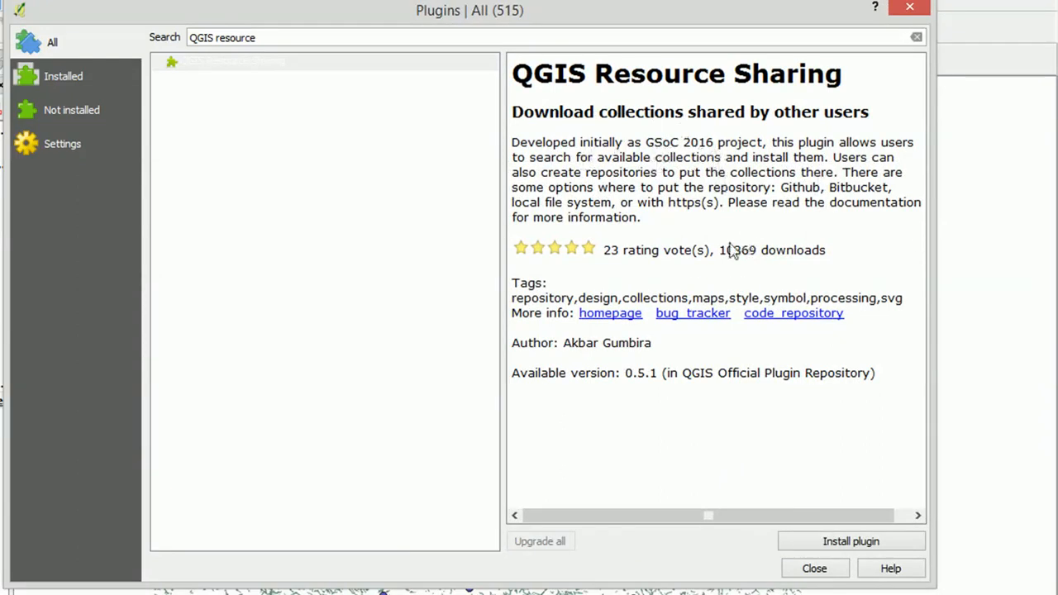
pyautogui.moveTo(841, 363)
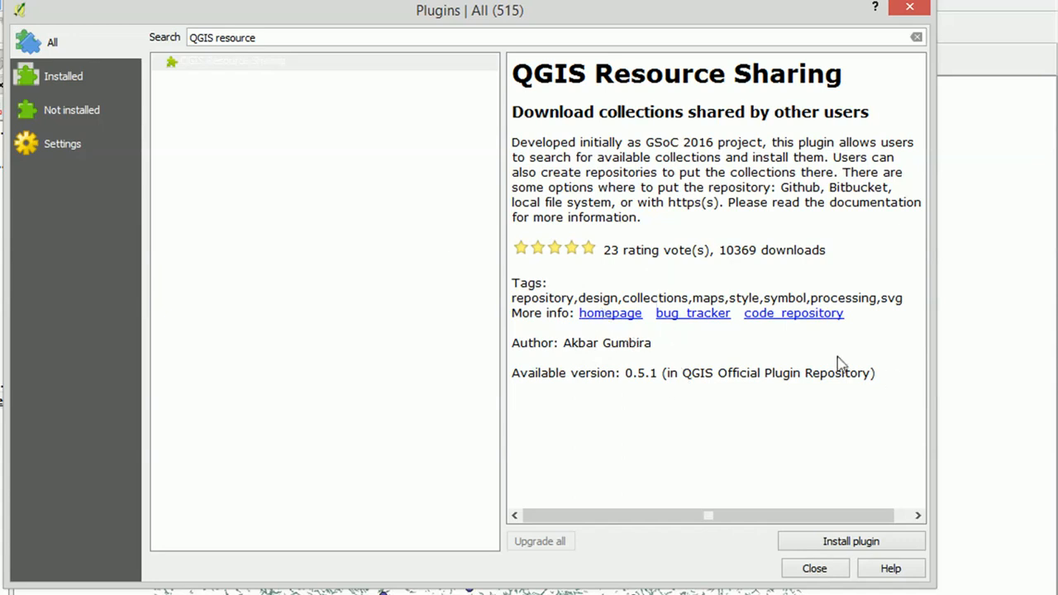
pyautogui.moveTo(119, 159)
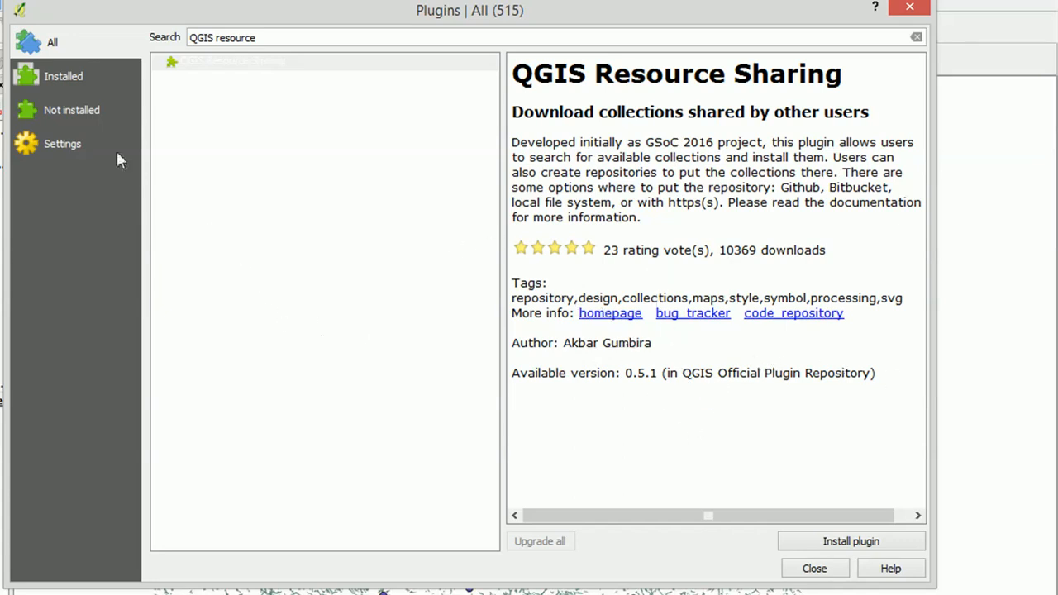
pyautogui.moveTo(548, 135)
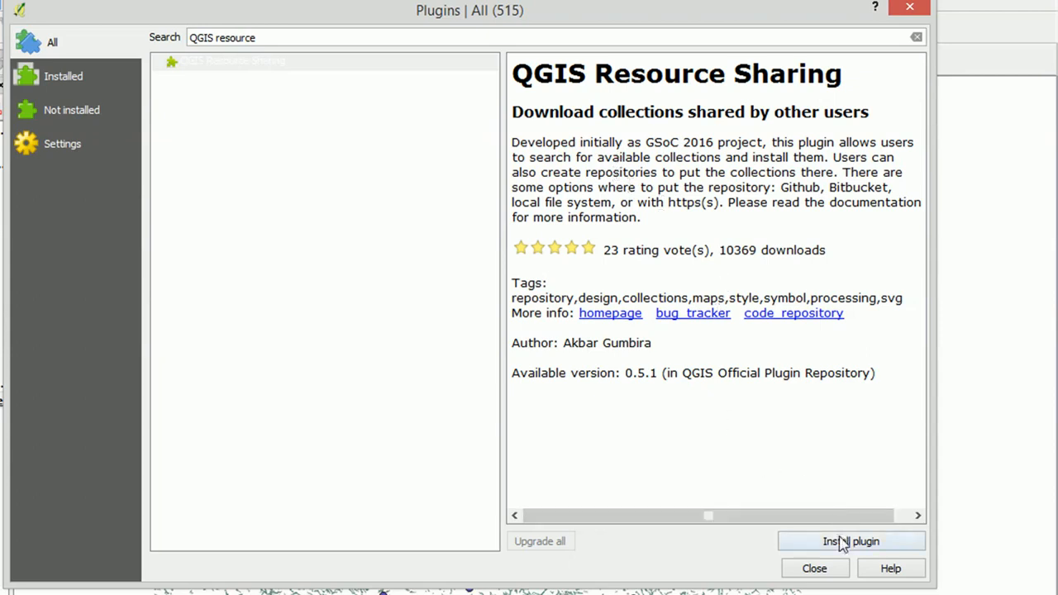
pyautogui.moveTo(850, 542)
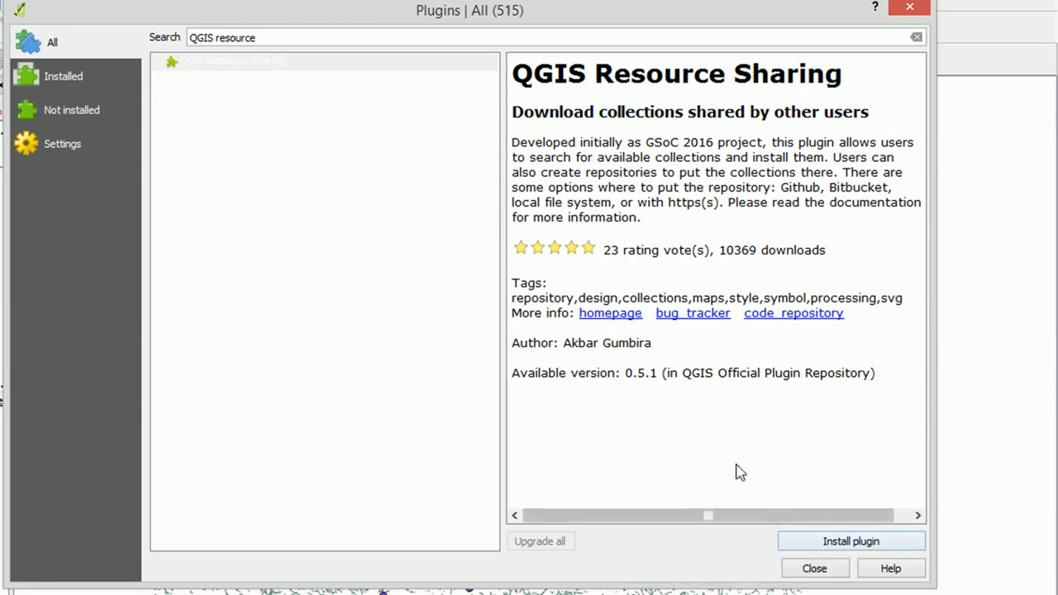
pyautogui.click(248, 60)
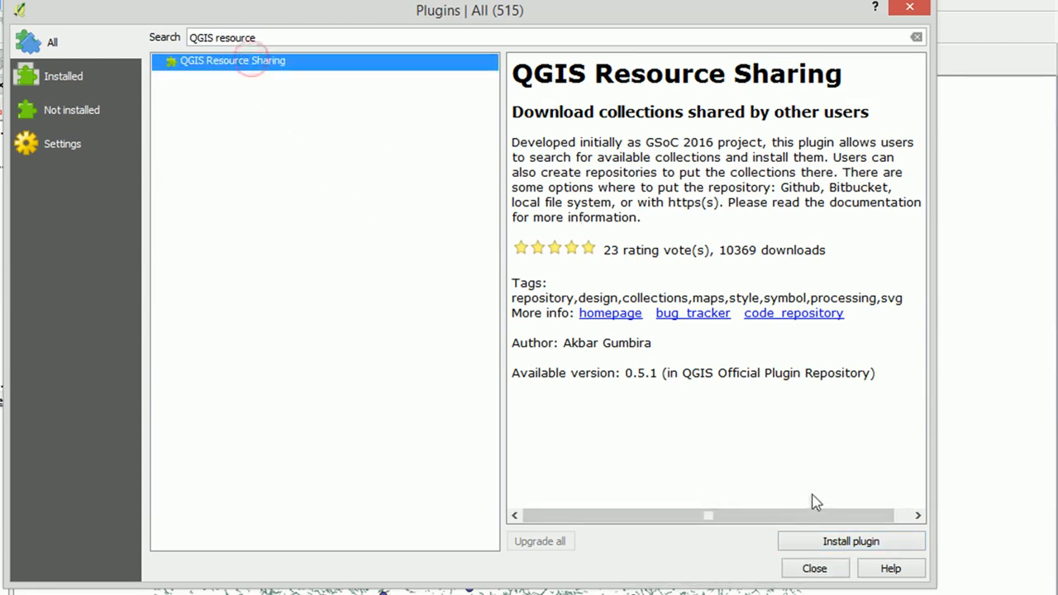
pyautogui.moveTo(850, 542)
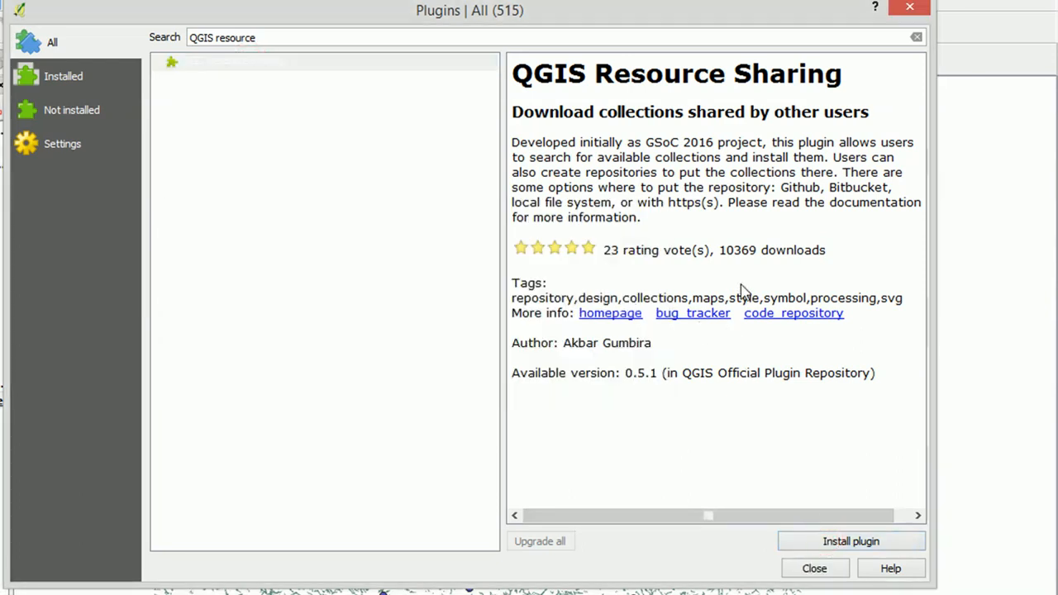
pyautogui.moveTo(849, 541)
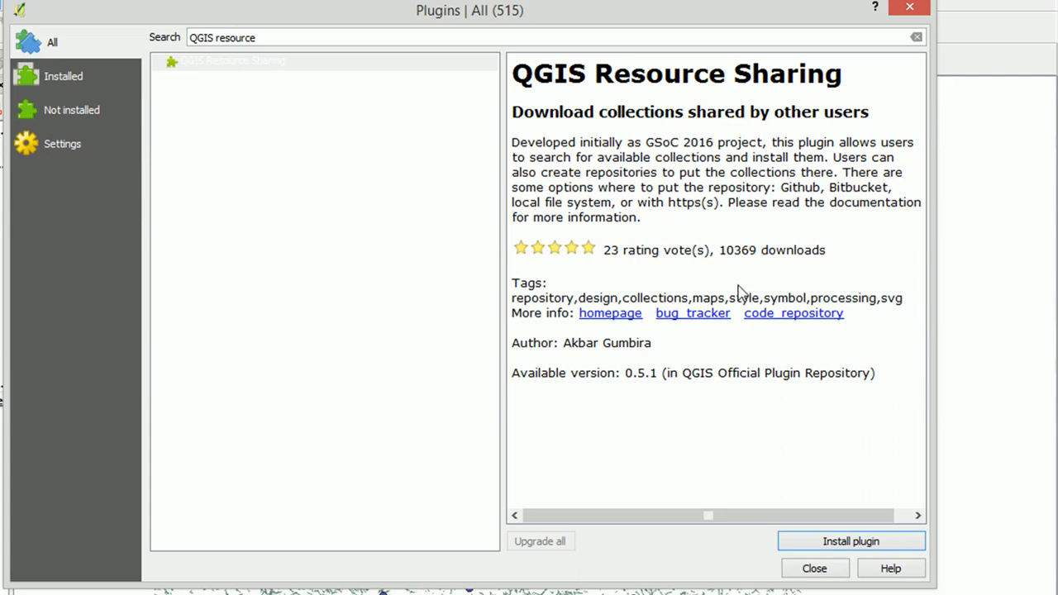
pyautogui.click(850, 541)
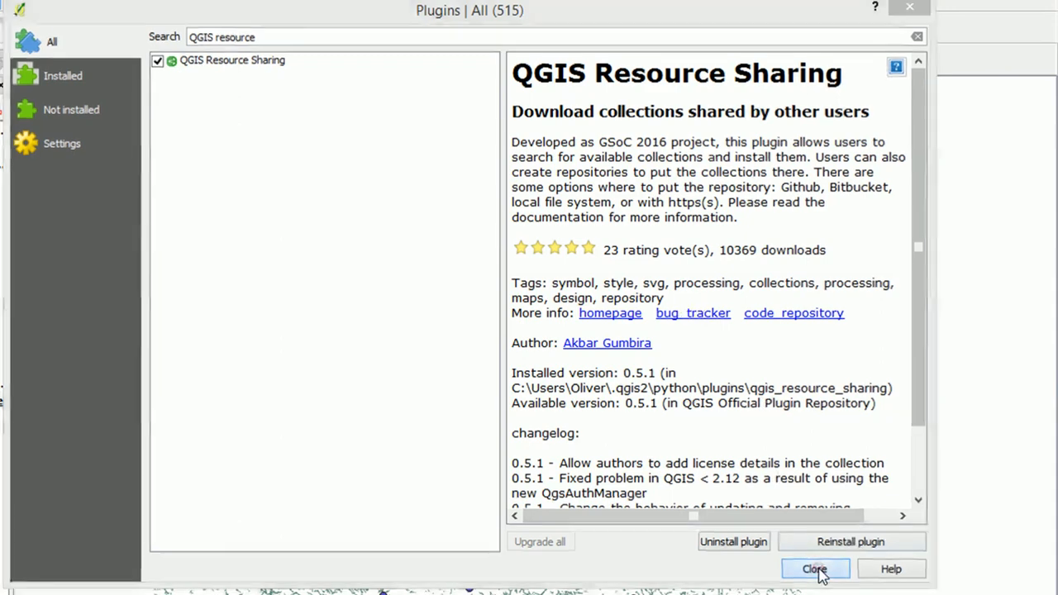
pyautogui.click(814, 569)
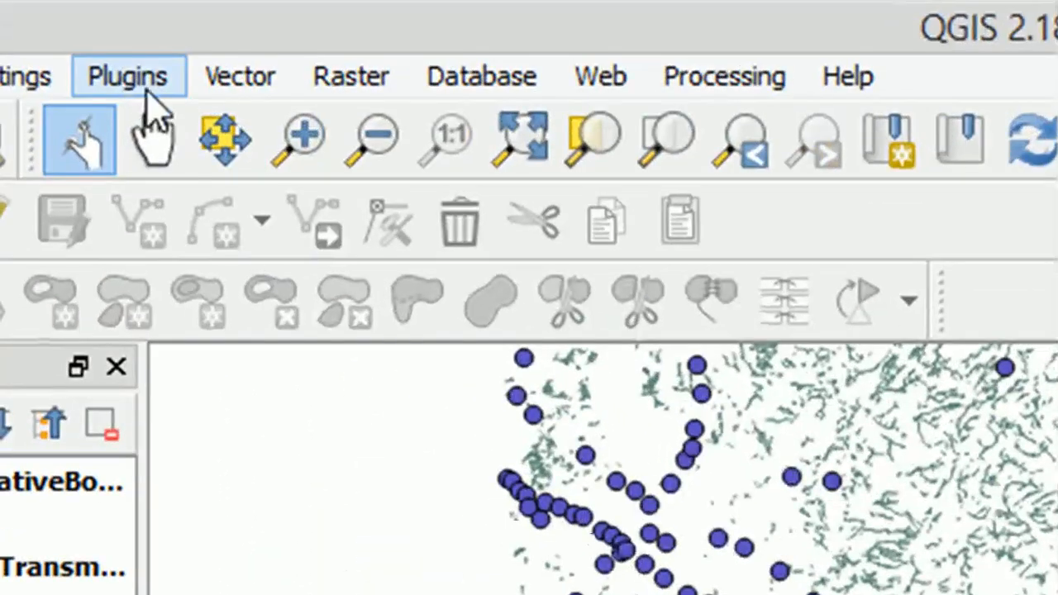
# Show the Animal silhouettes collection details in the Resource Sharing window
pyautogui.click(128, 76)
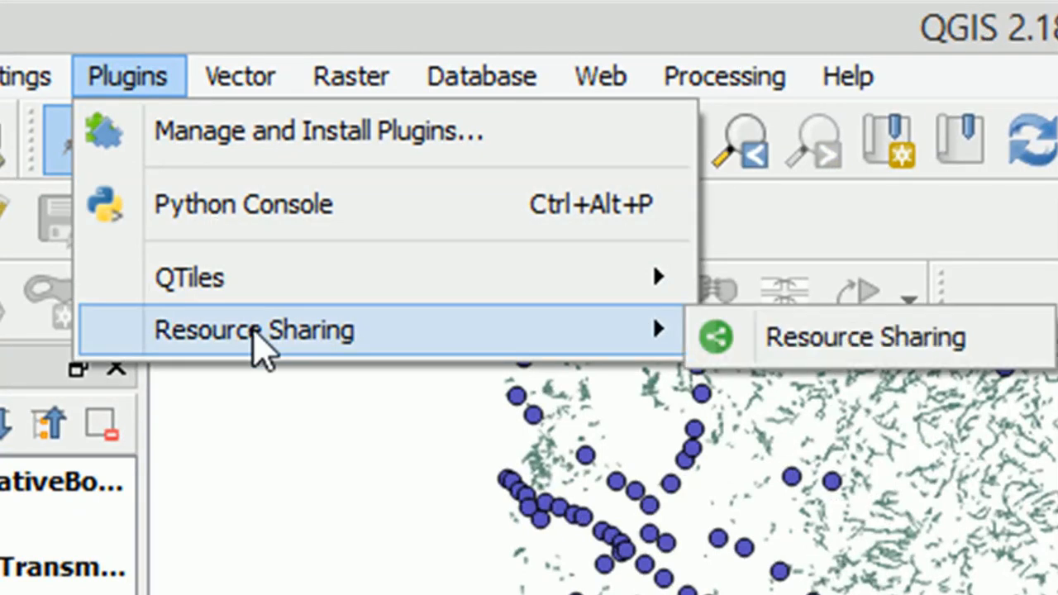
pyautogui.moveTo(405, 372)
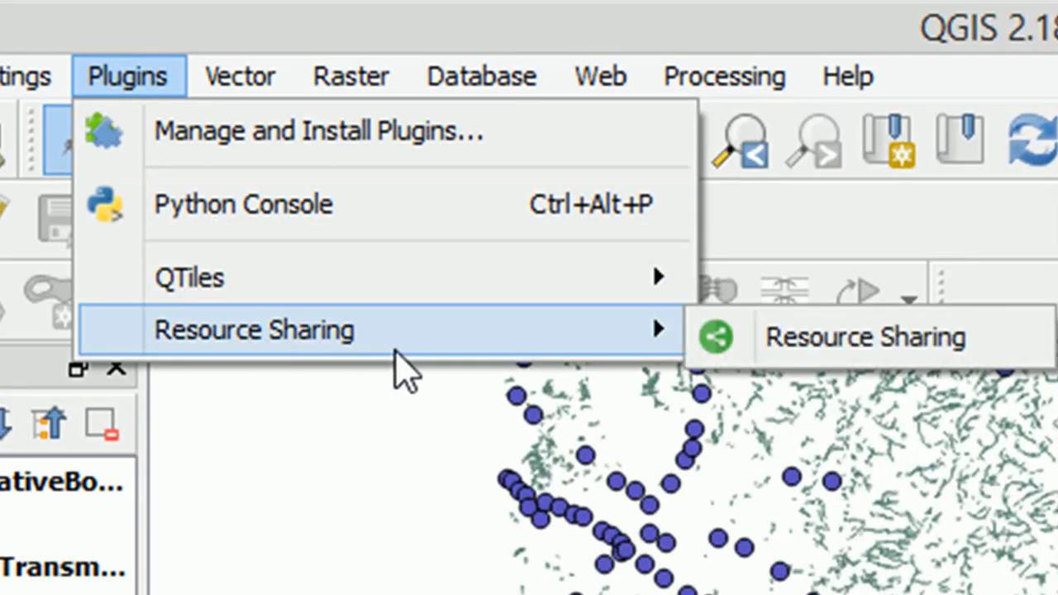
pyautogui.click(863, 337)
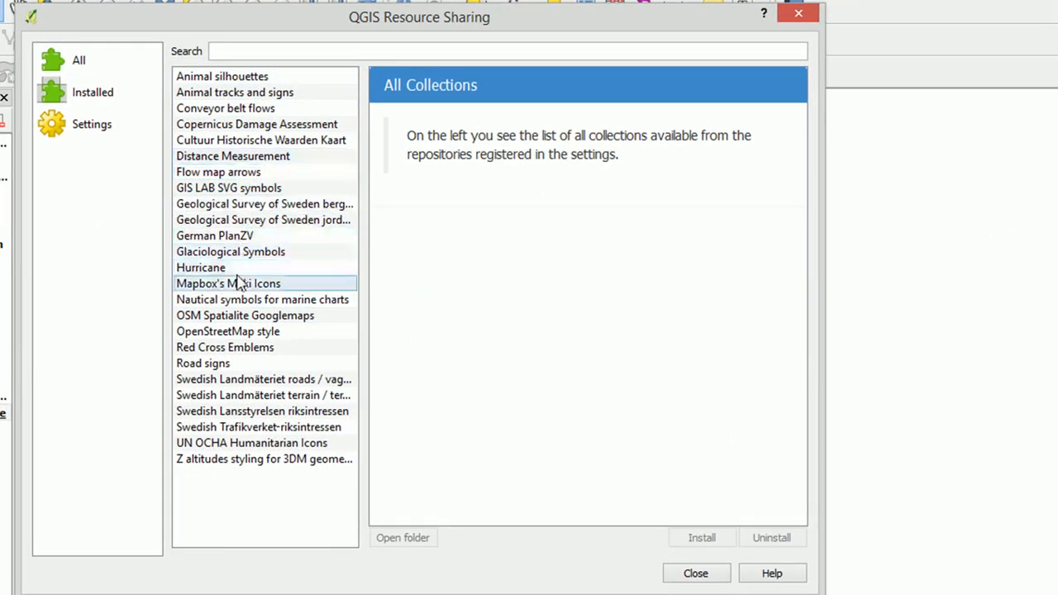
pyautogui.click(261, 139)
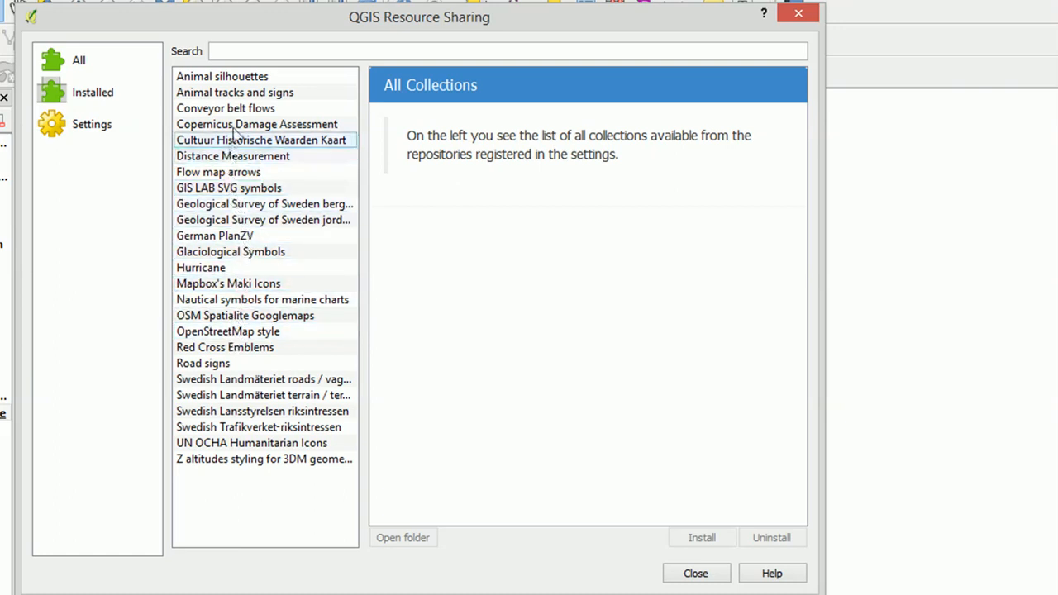
pyautogui.click(222, 76)
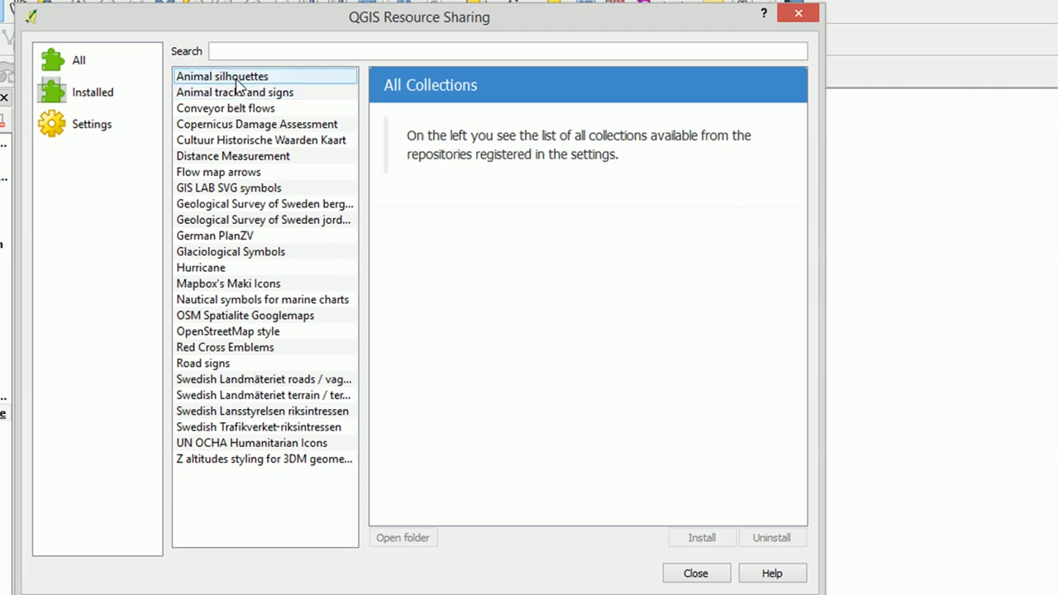
pyautogui.click(222, 76)
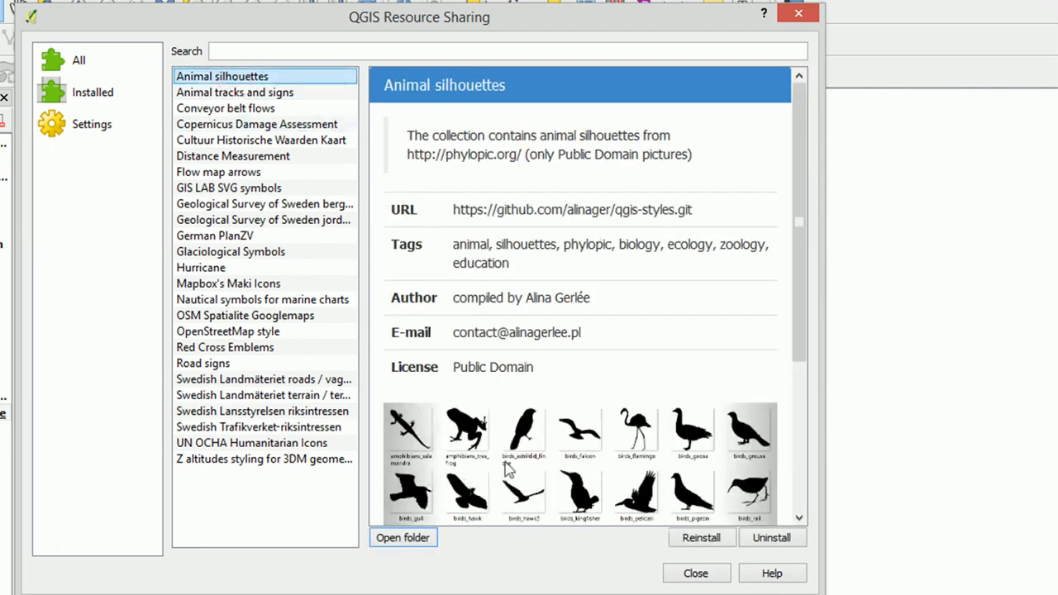
# Reinstall the Animal silhouettes collection and dismiss the success message
pyautogui.scroll(-3)
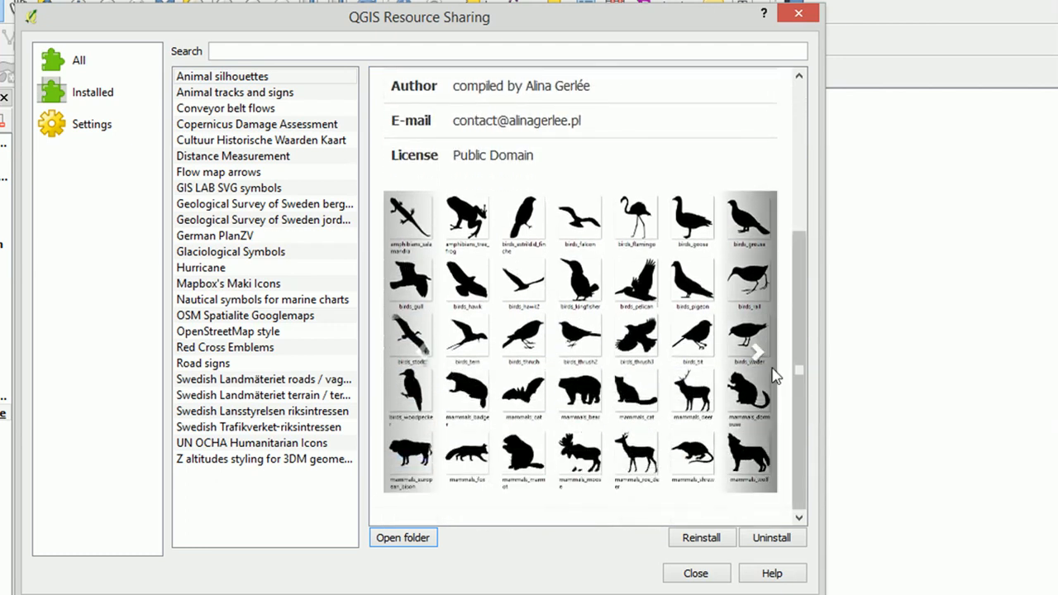
pyautogui.moveTo(747, 342)
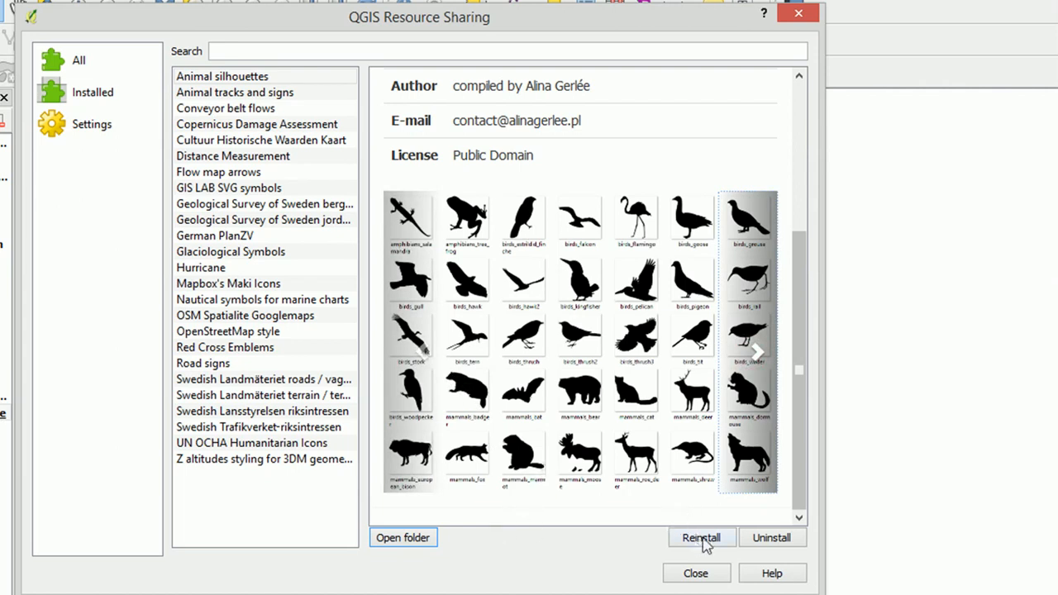
pyautogui.moveTo(708, 544)
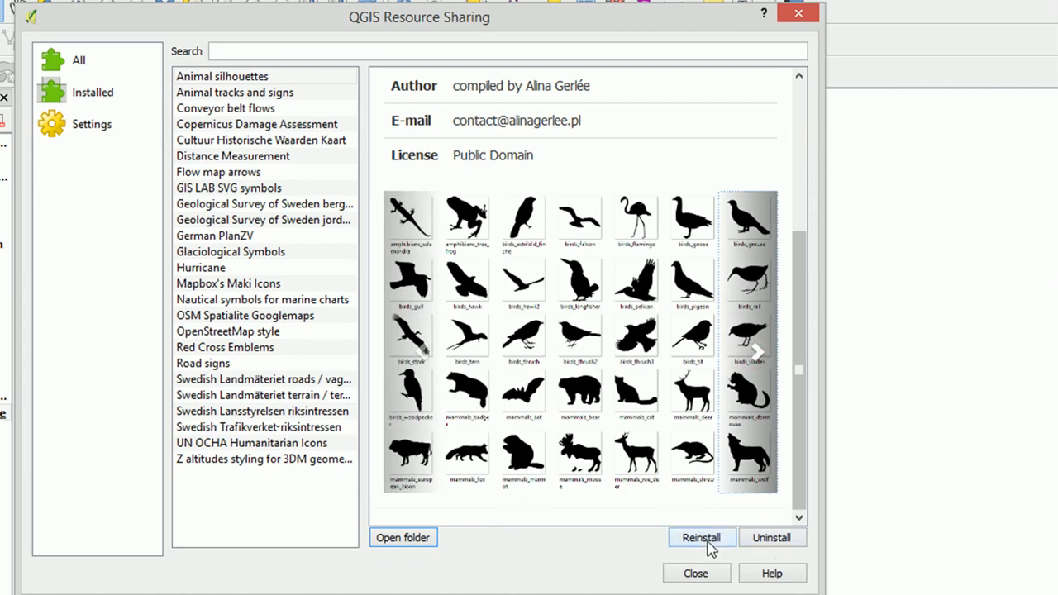
pyautogui.click(701, 537)
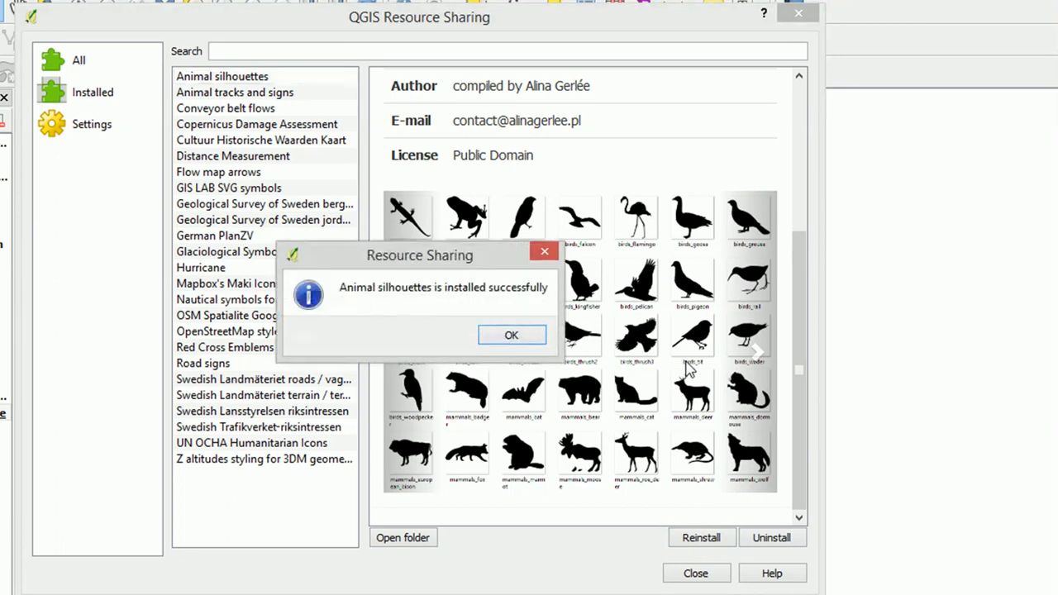
pyautogui.click(511, 333)
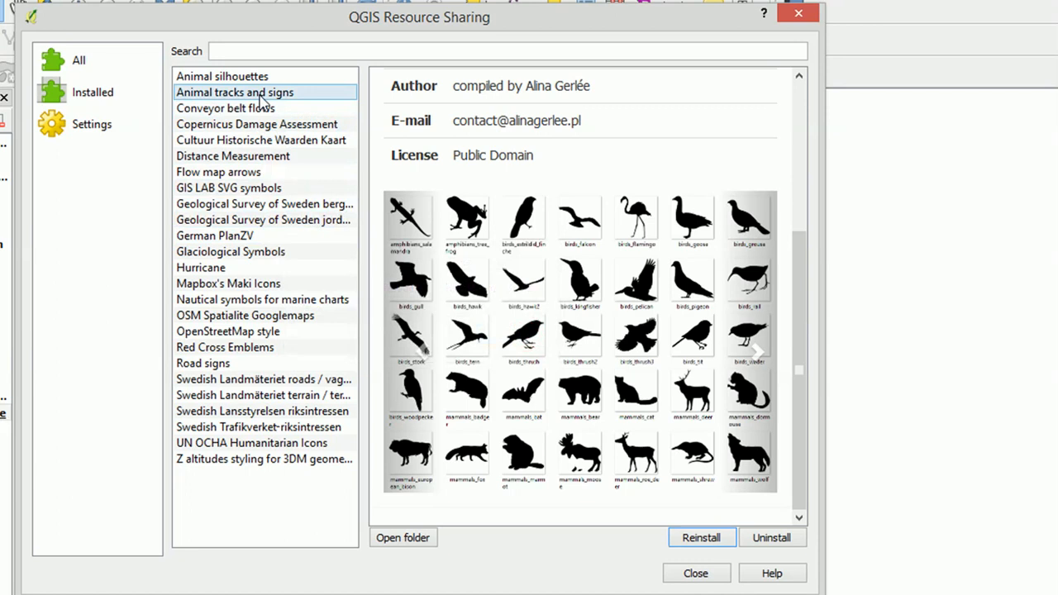
# Install the Animal tracks and signs collection, confirm success and close Resource Sharing
pyautogui.click(235, 93)
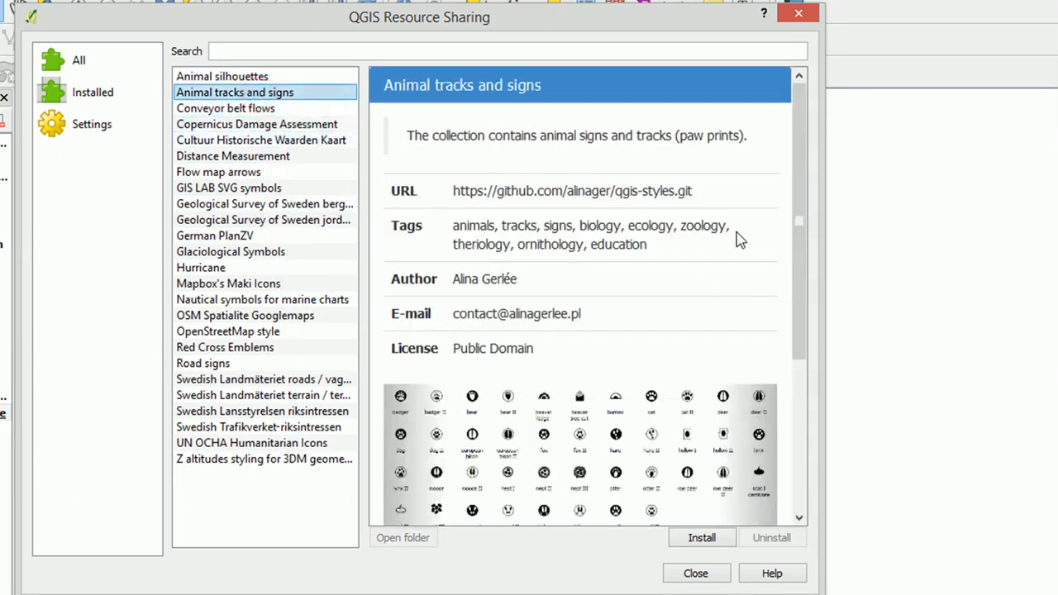
pyautogui.moveTo(653, 462)
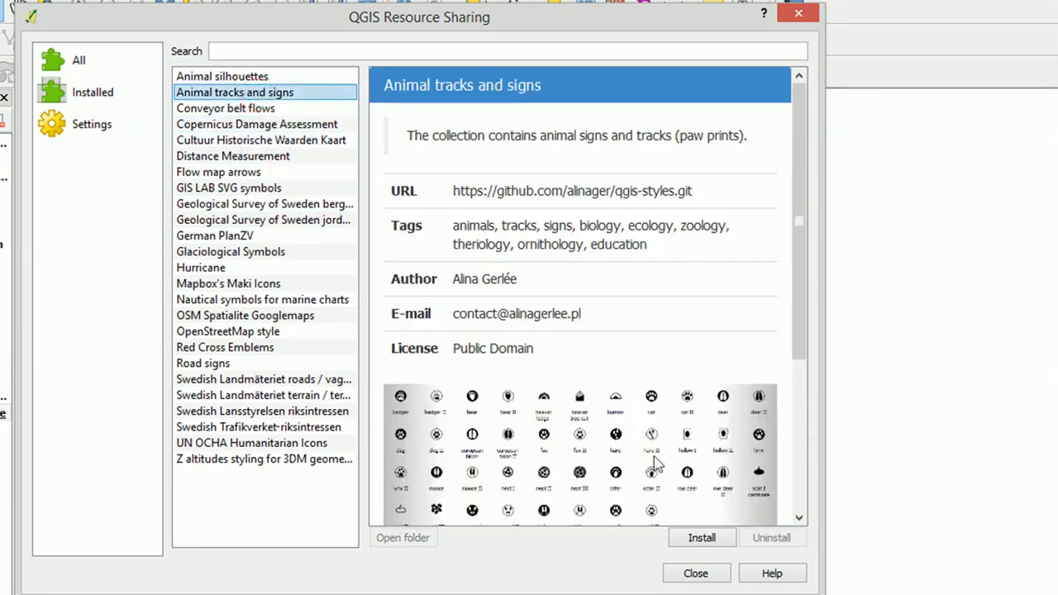
pyautogui.click(701, 537)
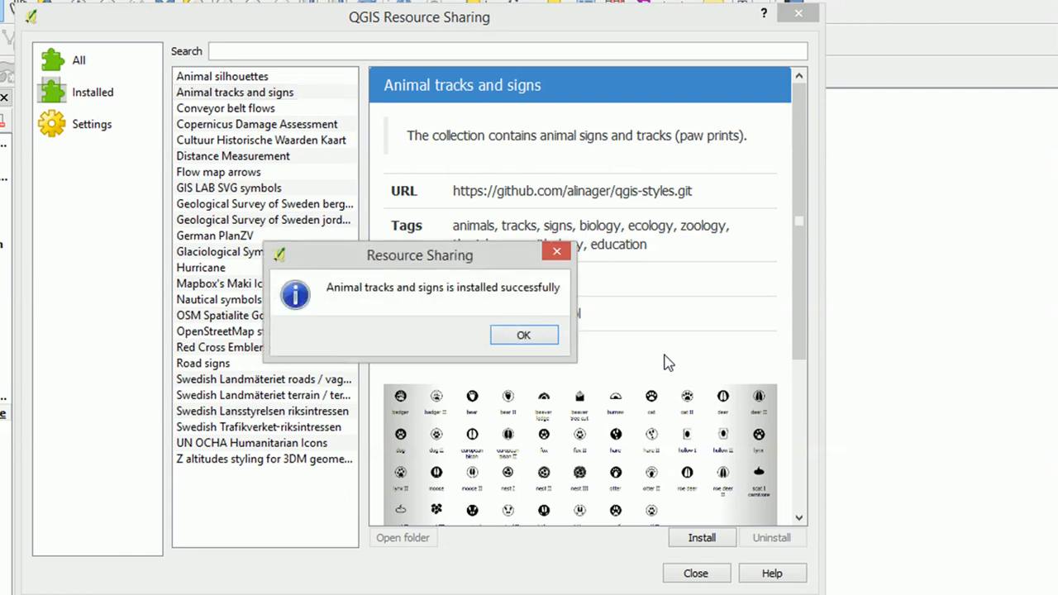
pyautogui.click(522, 334)
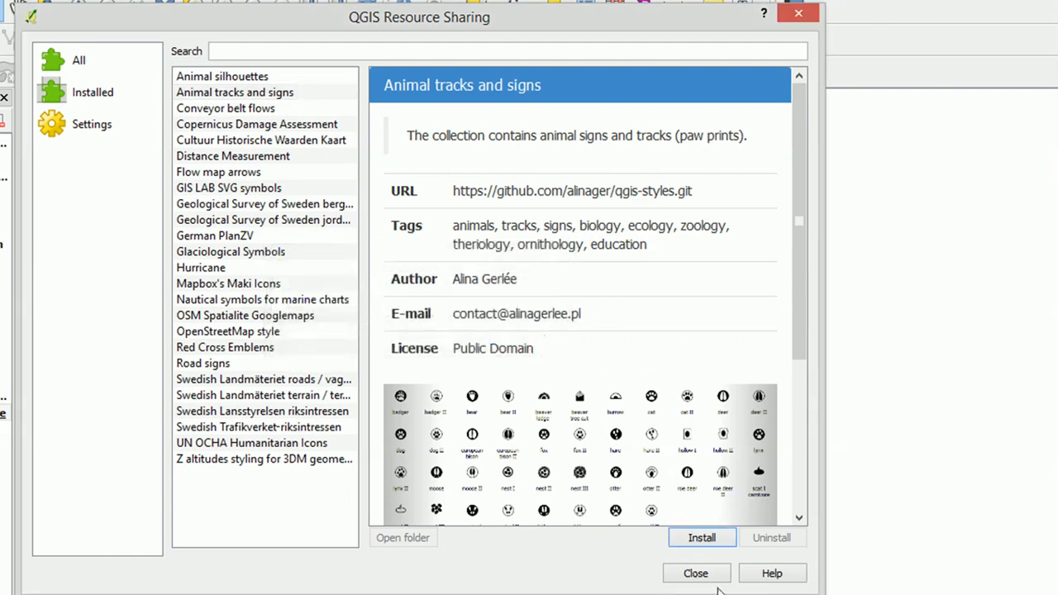
pyautogui.moveTo(449, 446)
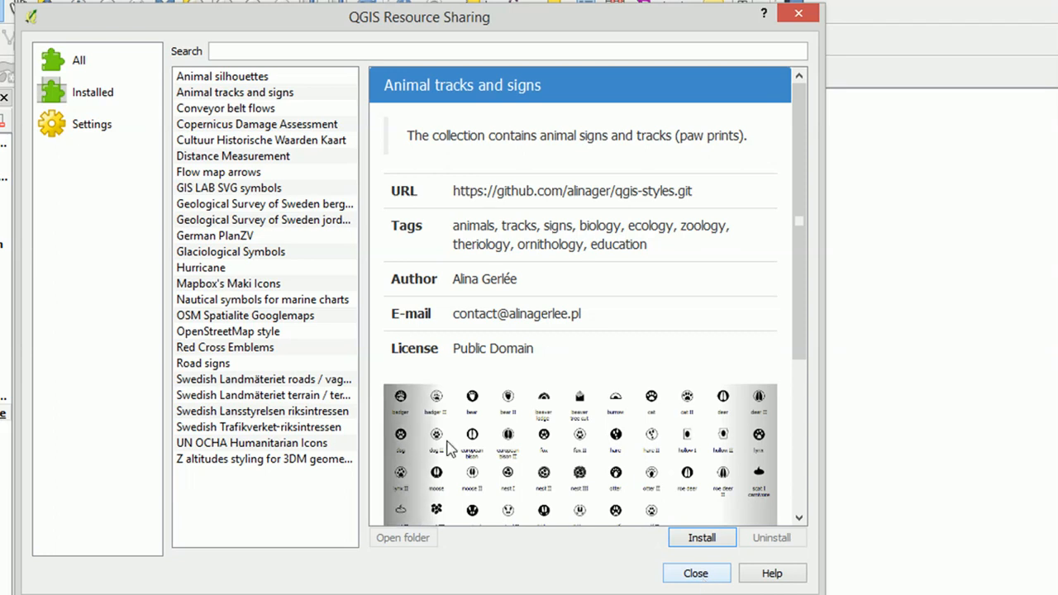
pyautogui.click(201, 268)
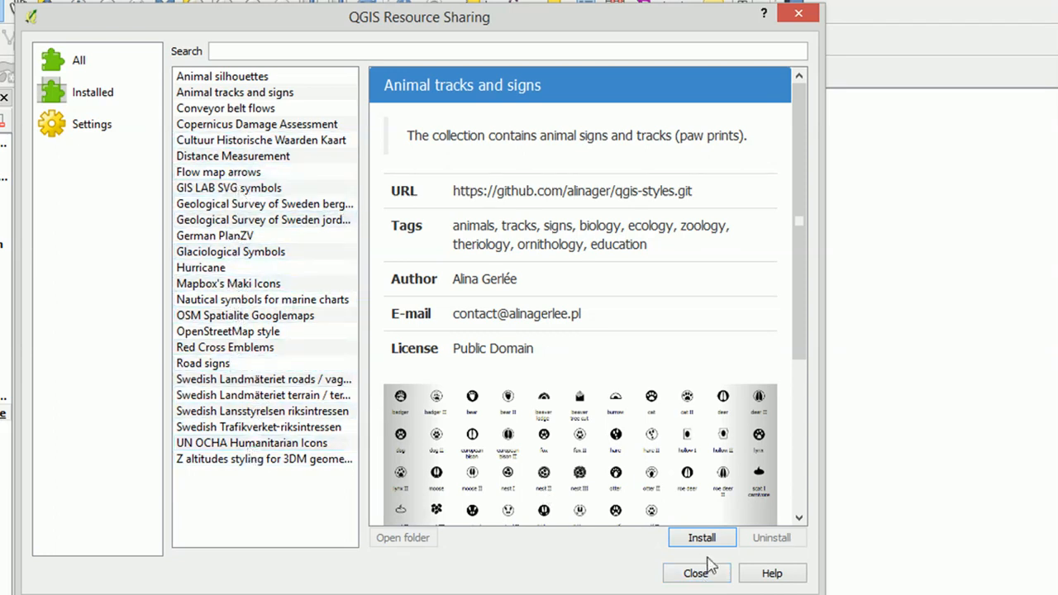
pyautogui.click(696, 572)
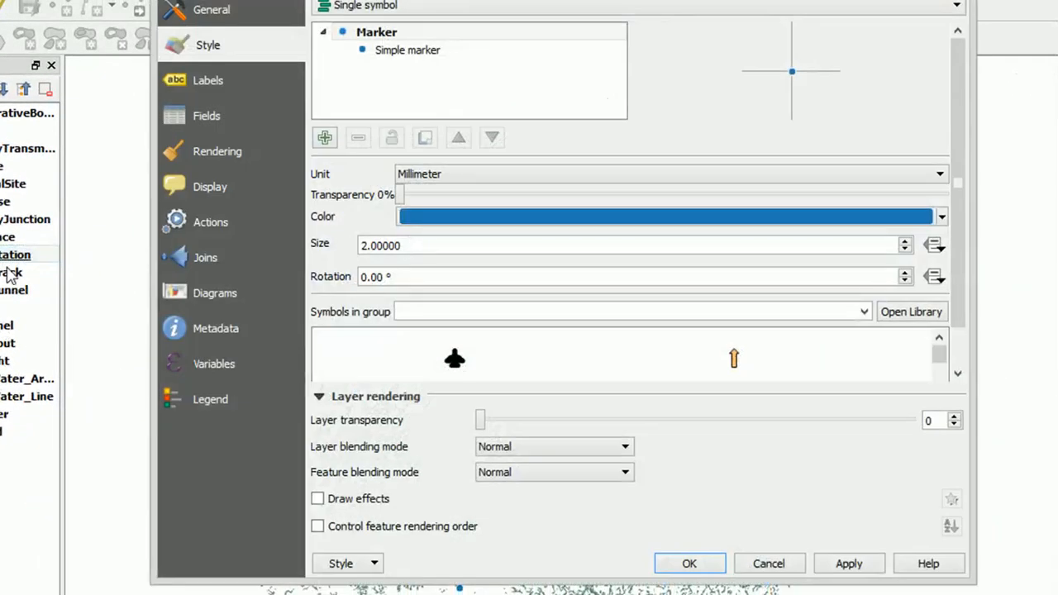
# Give the SP_RailwayStation simple marker a red fill and size 5 mm
pyautogui.click(406, 50)
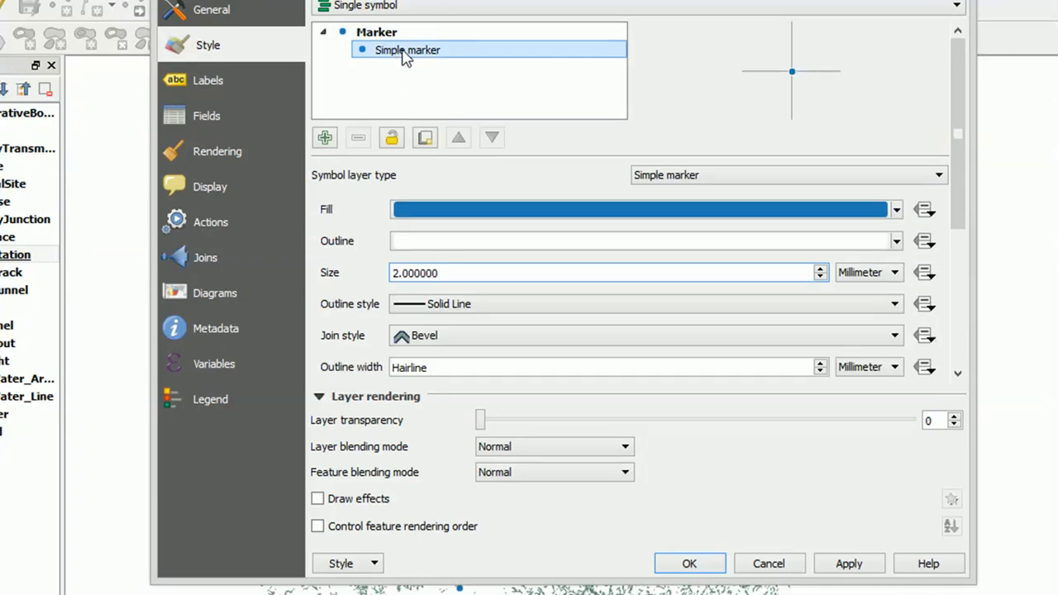
pyautogui.moveTo(413, 181)
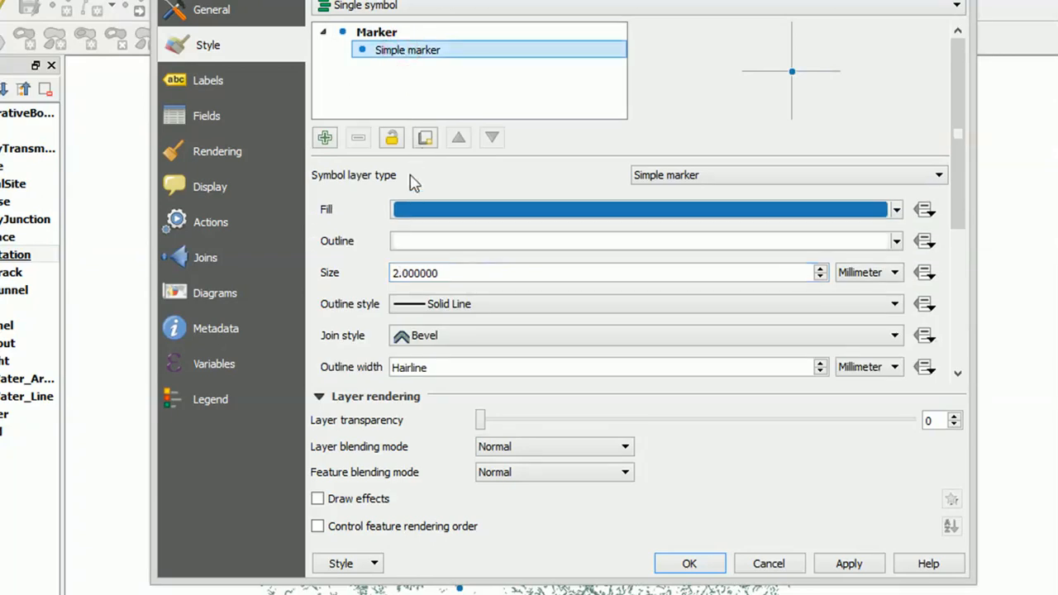
pyautogui.click(896, 208)
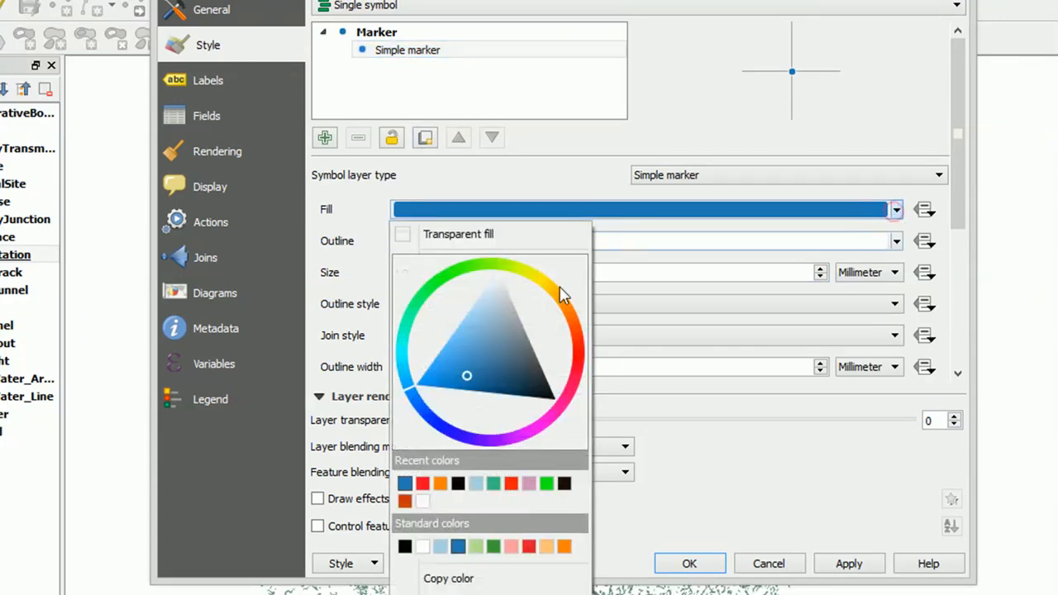
pyautogui.click(405, 483)
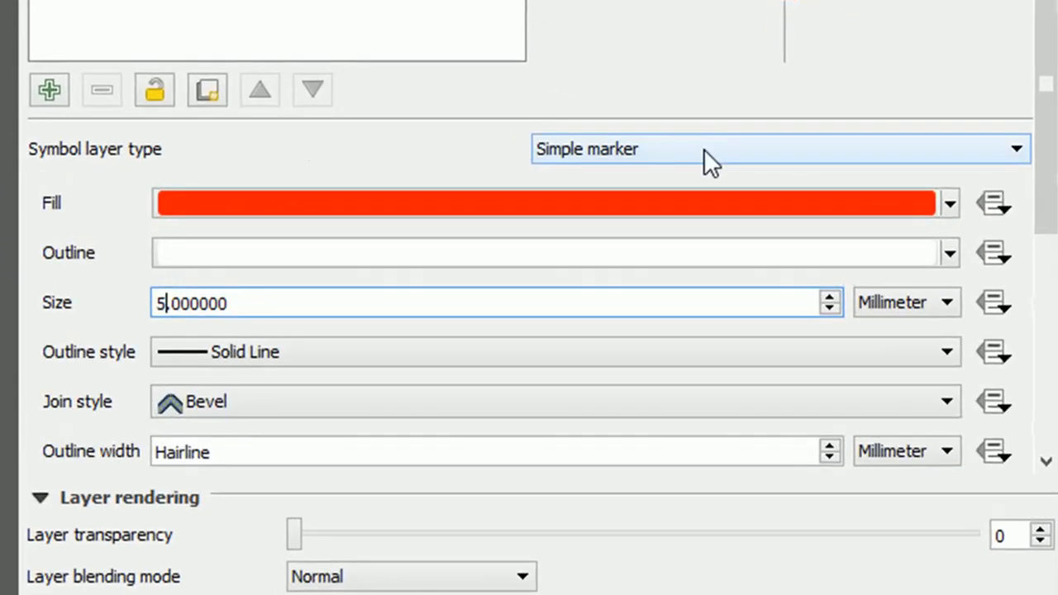
pyautogui.click(777, 149)
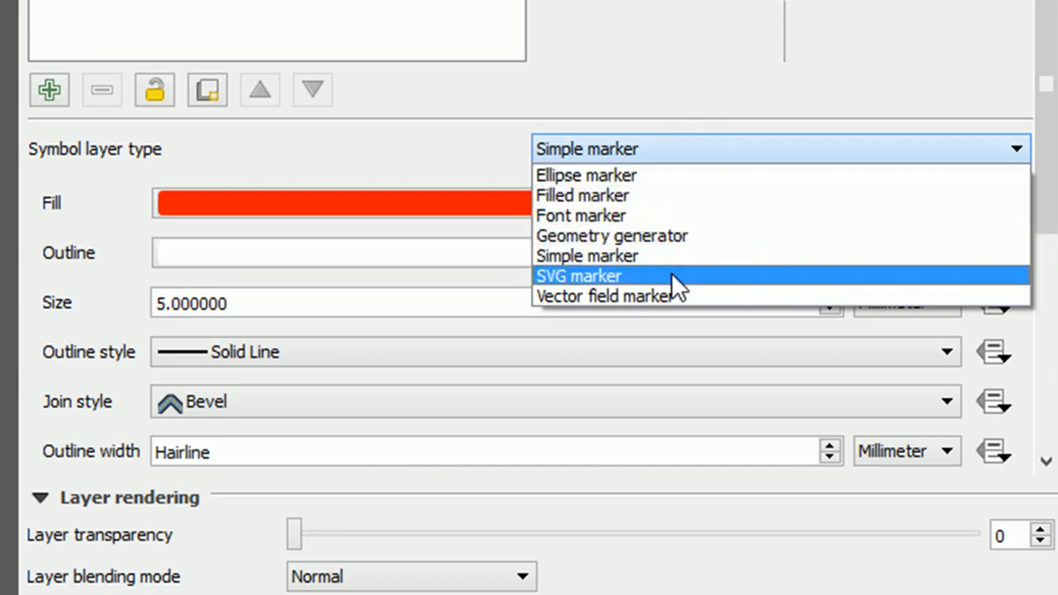
# Switch to an SVG marker and choose the frog from the Resource Sharing Animal silhouettes group
pyautogui.click(578, 274)
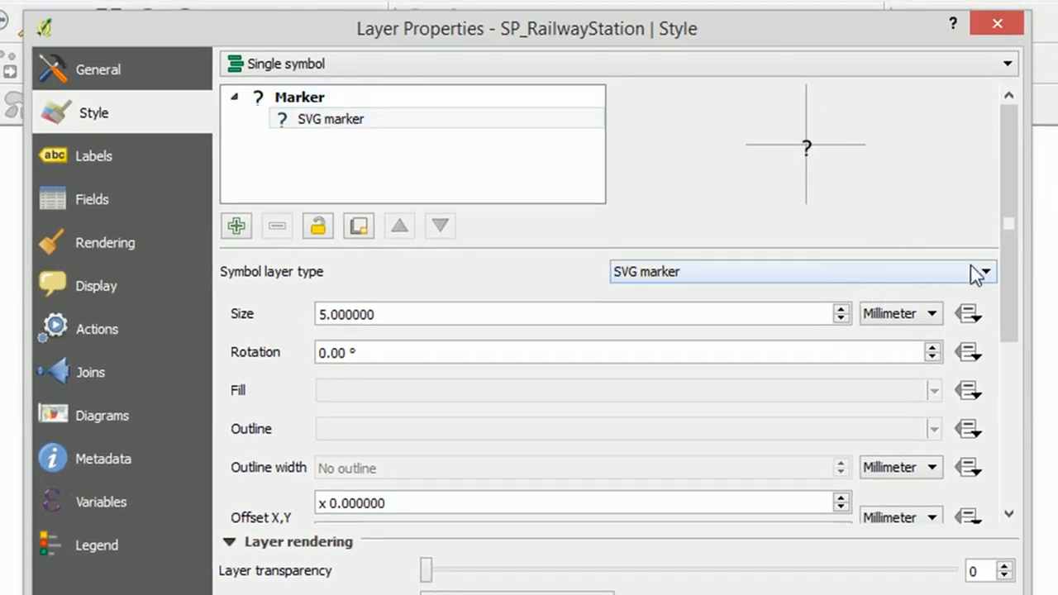
pyautogui.scroll(-3)
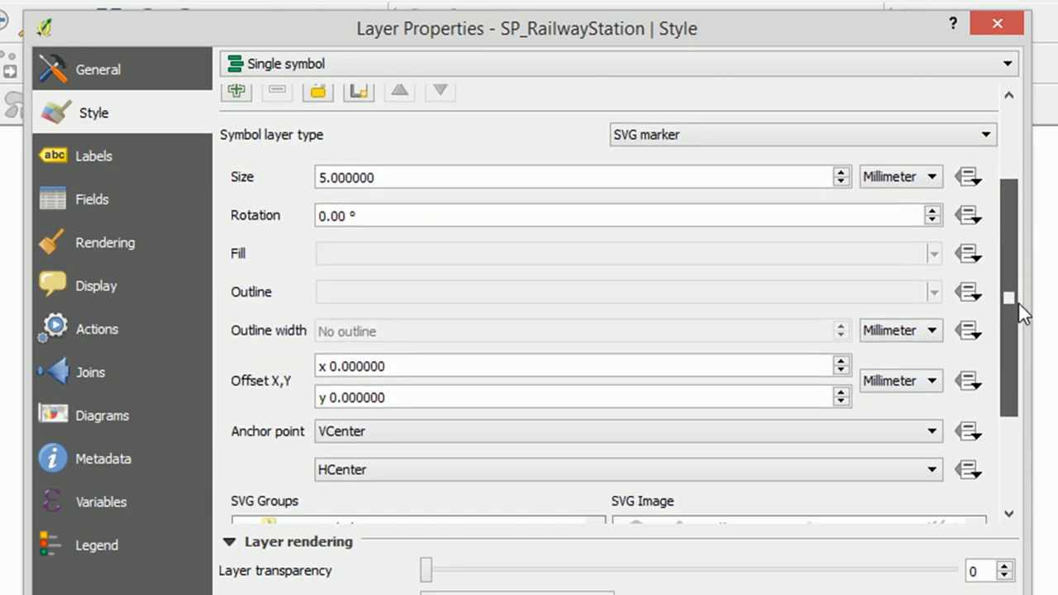
pyautogui.scroll(-3)
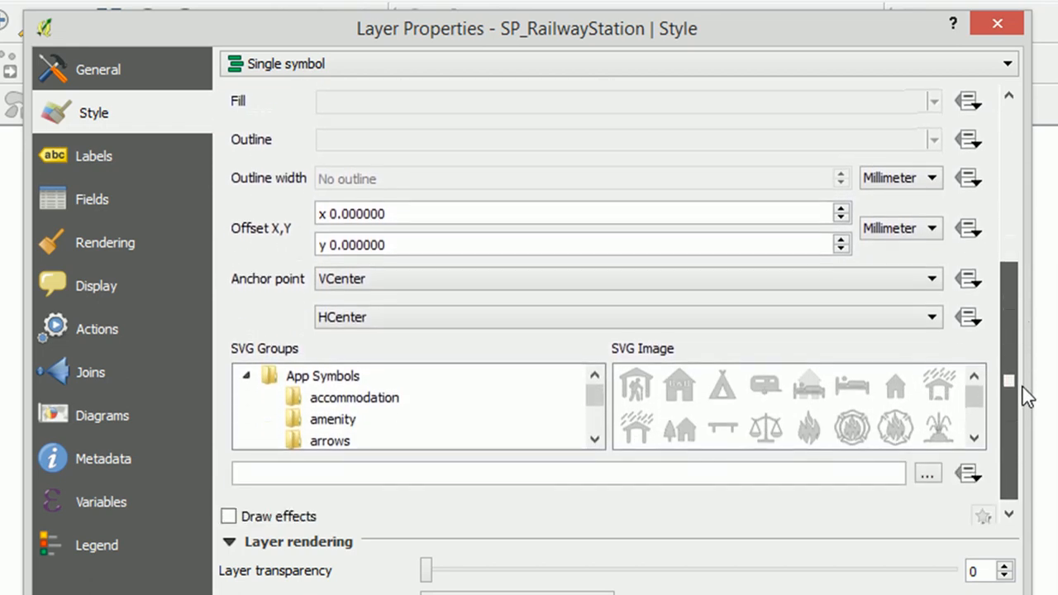
pyautogui.scroll(-3)
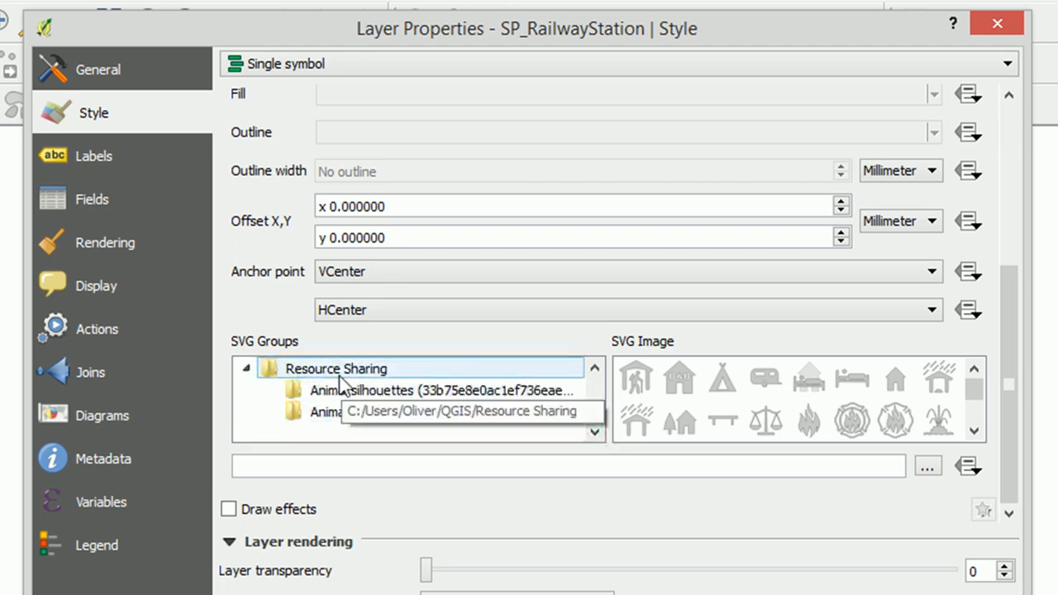
pyautogui.click(356, 390)
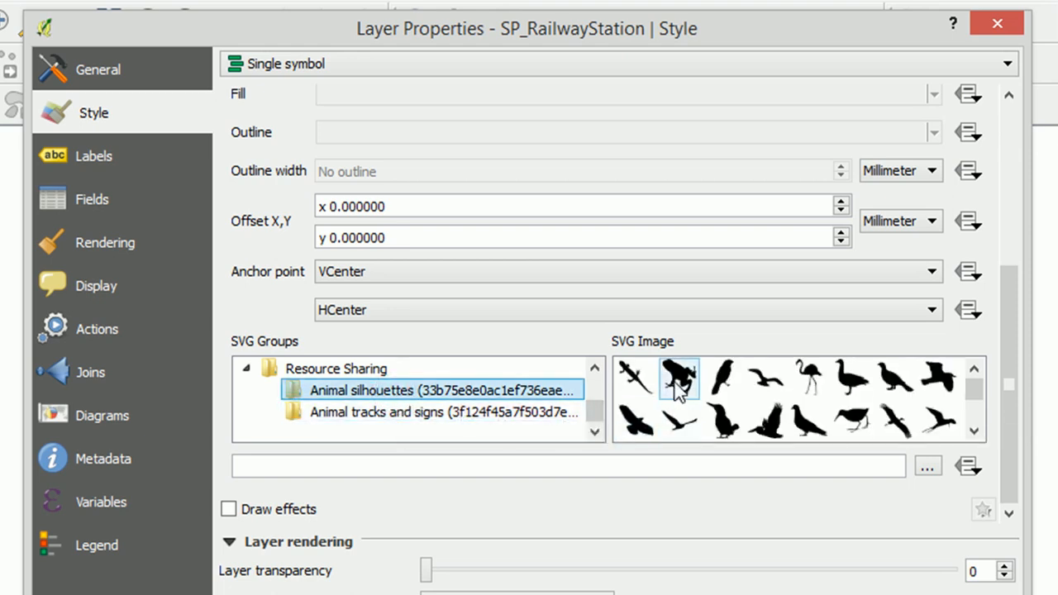
pyautogui.click(678, 379)
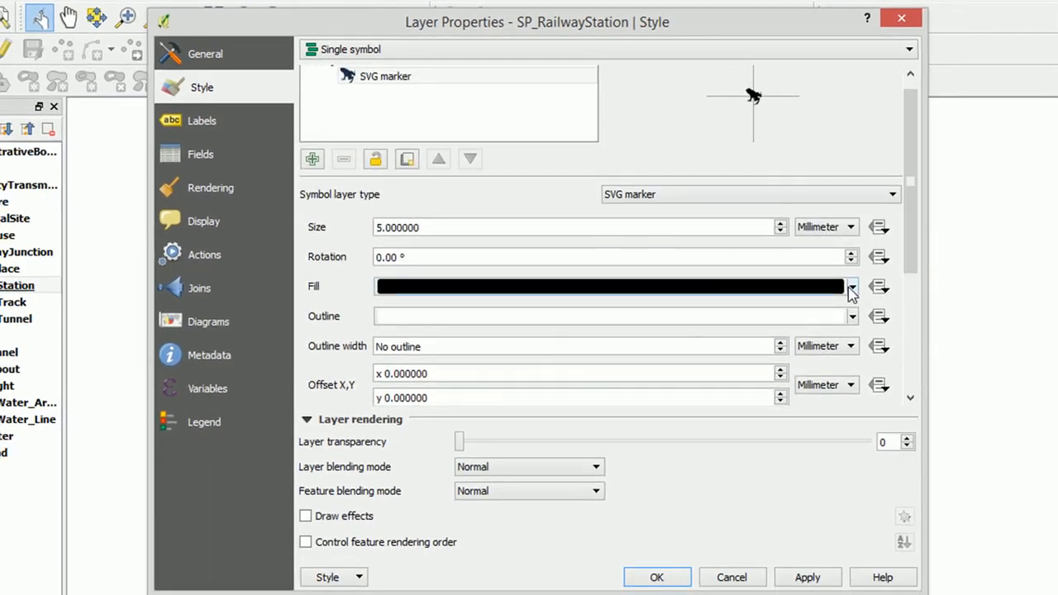
# Set the frog SVG fill to red, apply it to the layer and accept
pyautogui.click(851, 286)
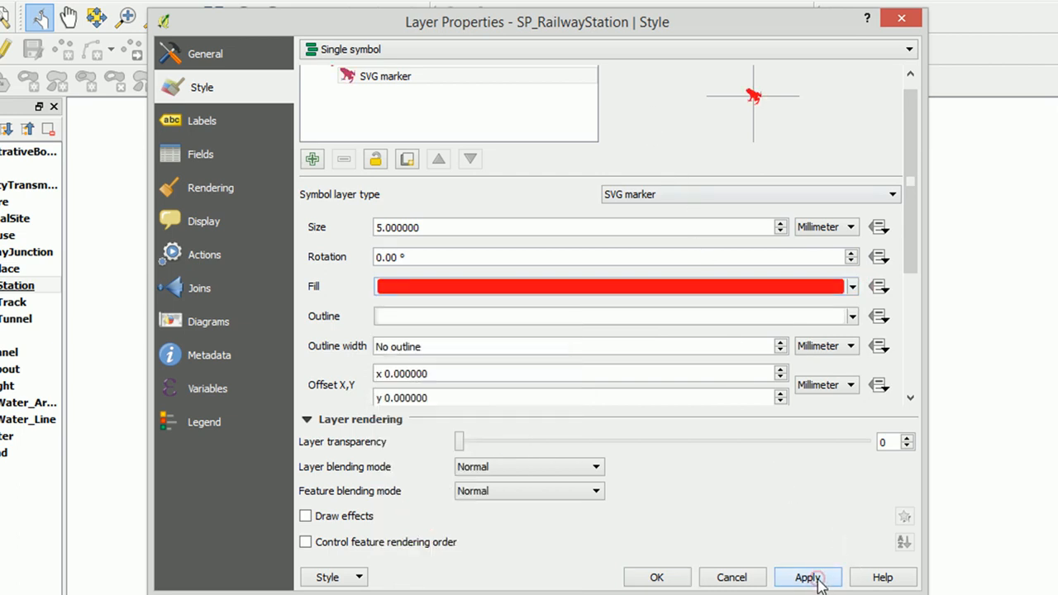
pyautogui.click(806, 577)
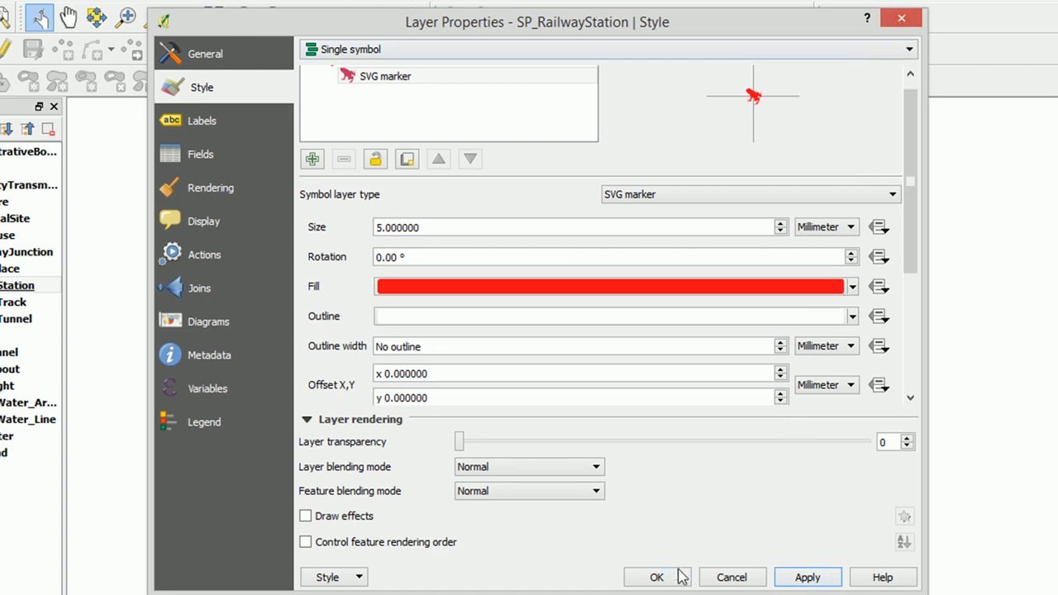
pyautogui.click(656, 577)
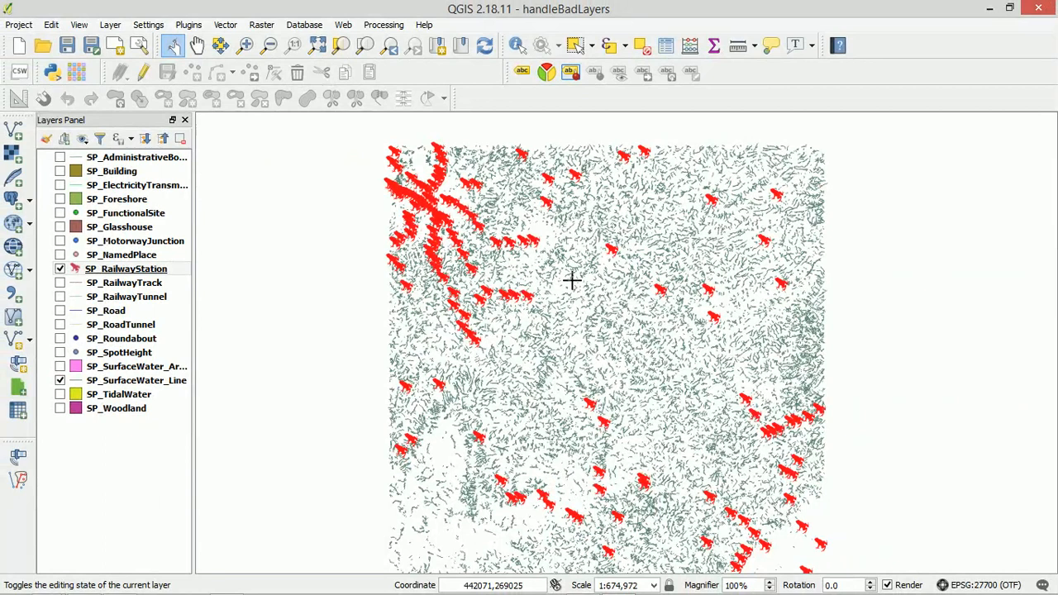
pyautogui.moveTo(588, 318)
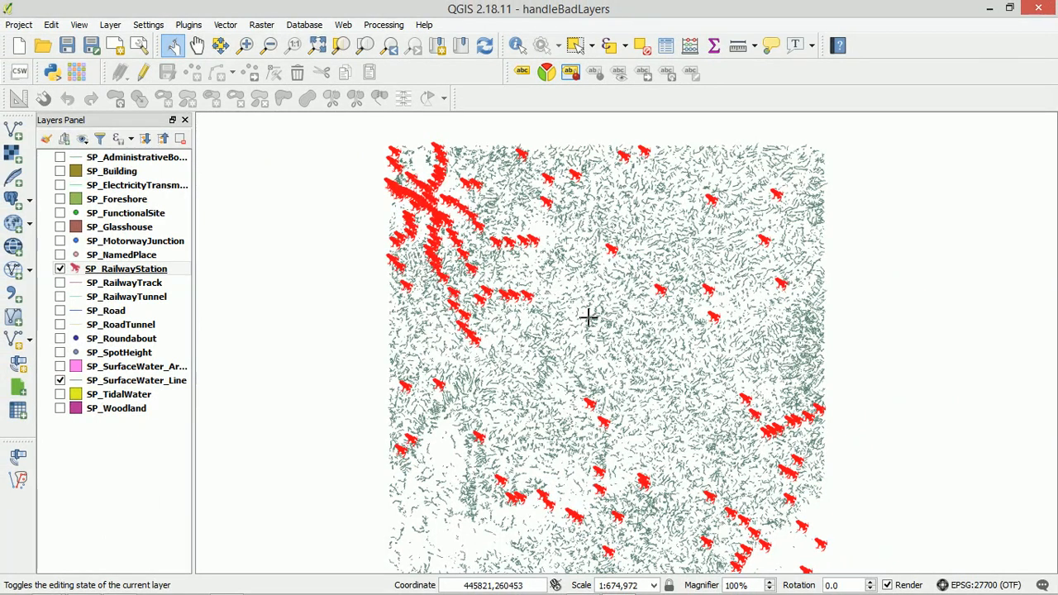
pyautogui.moveTo(589, 318)
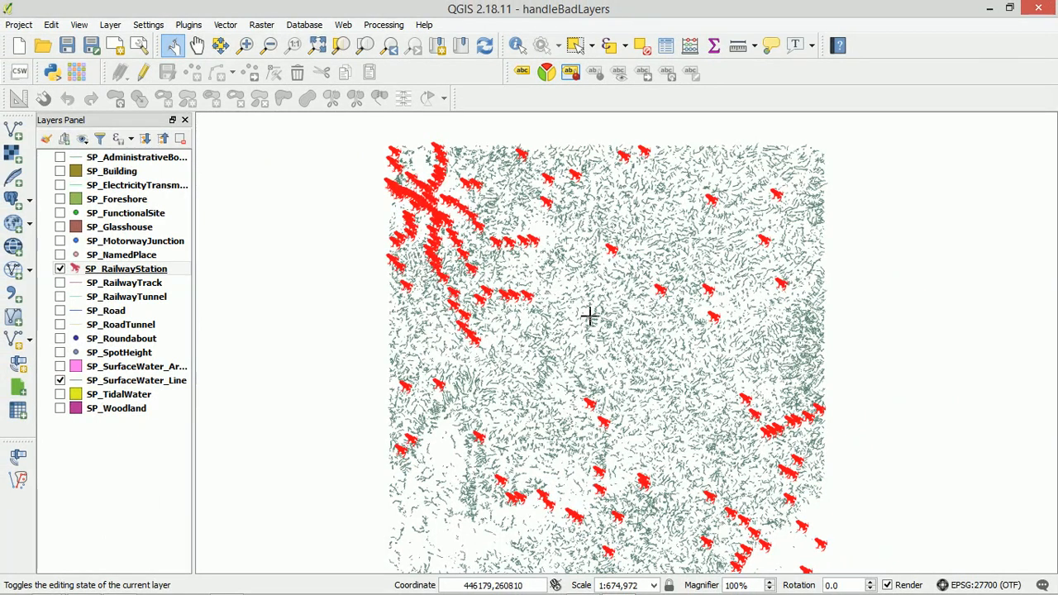